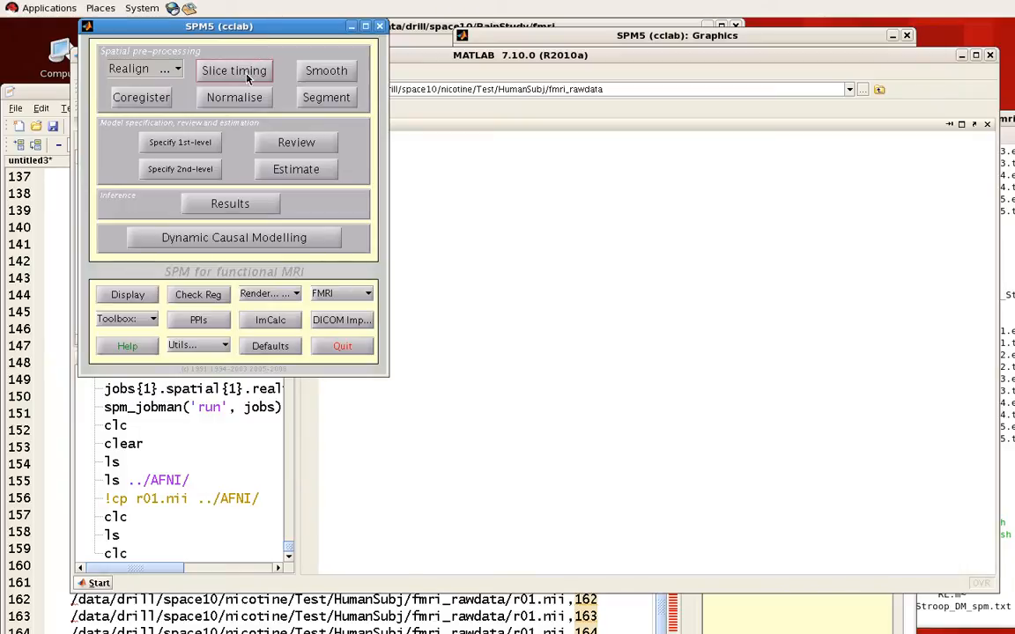
mouse_move(560, 39)
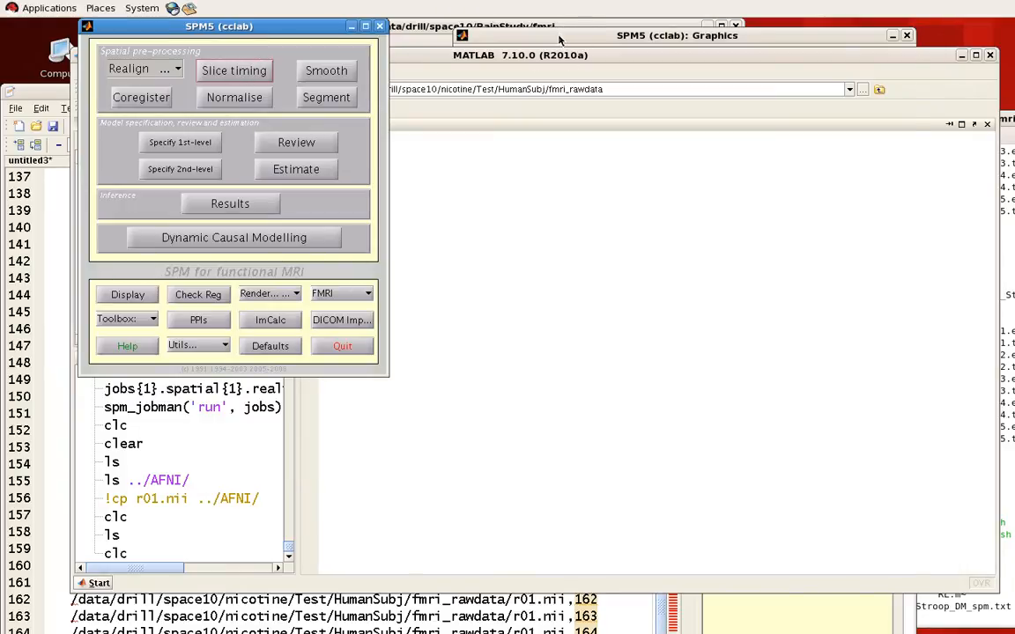
Step: Start a Slice Timing job and add a new Session of data files
click(233, 71)
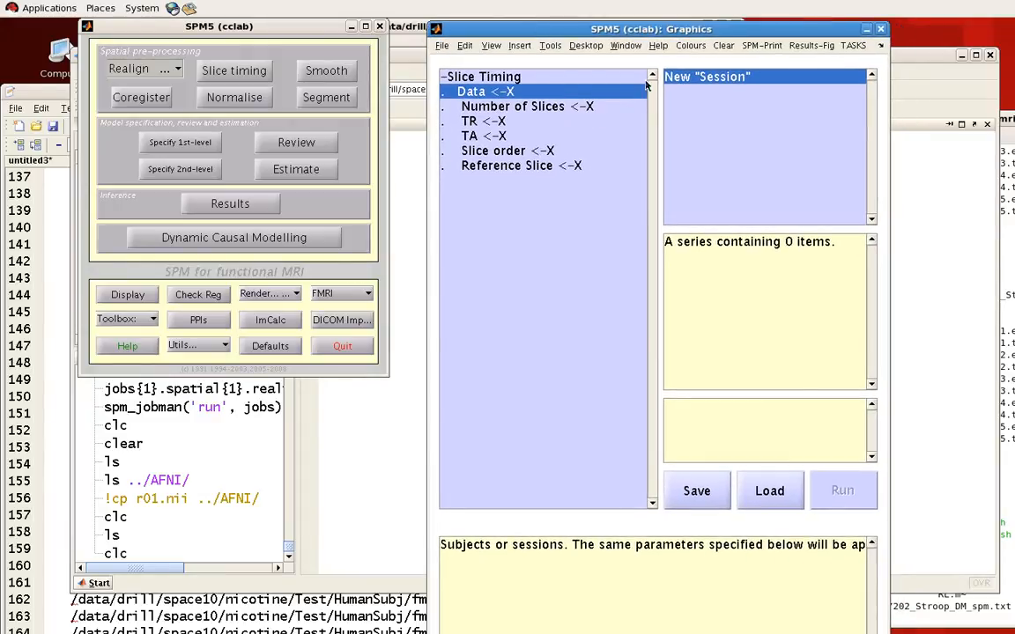
click(470, 91)
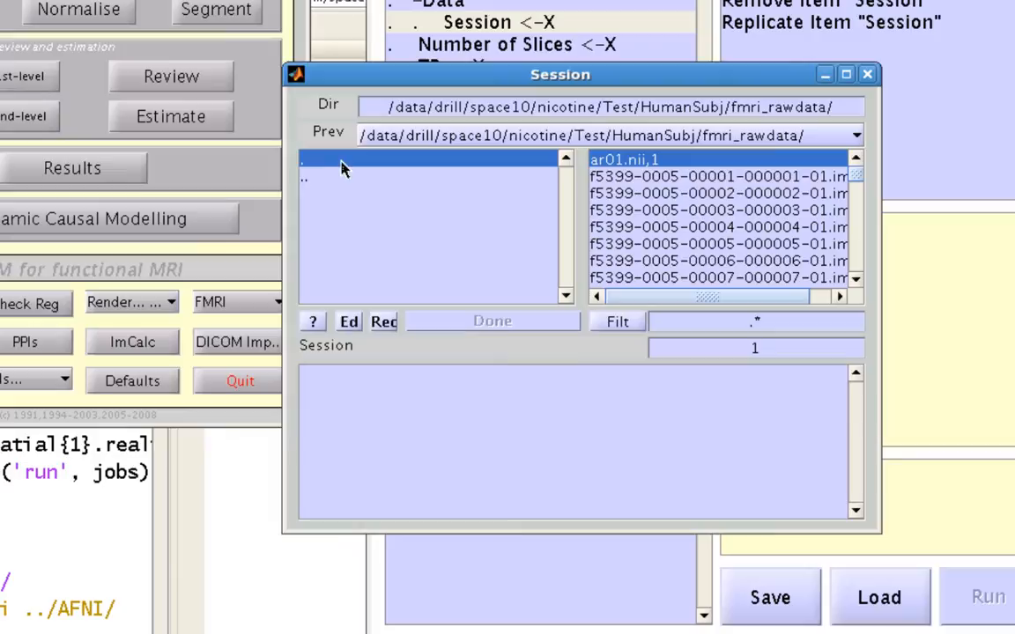
click(388, 106)
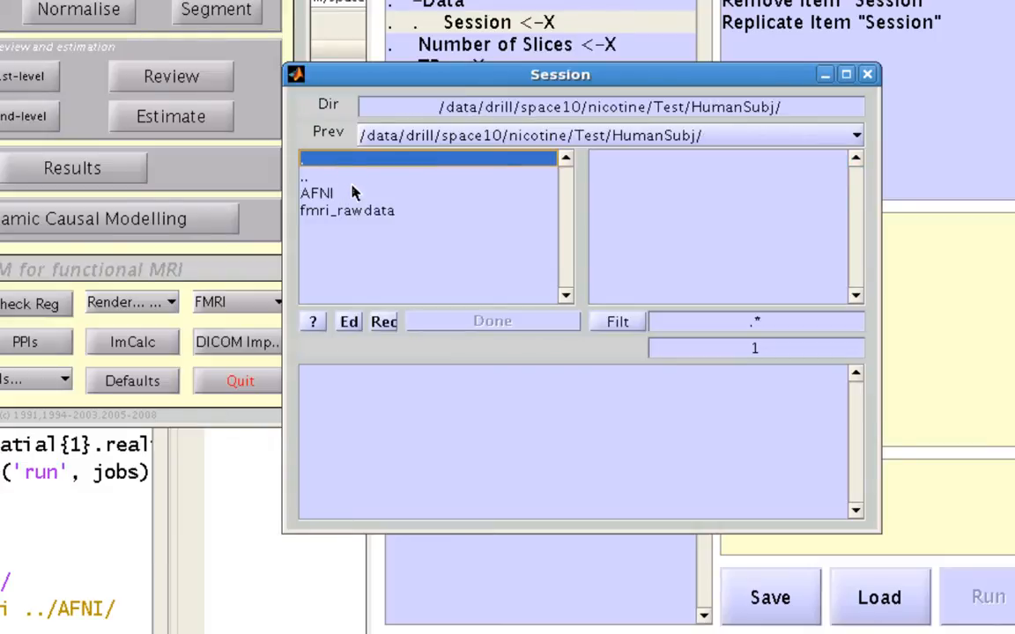
double_click(347, 211)
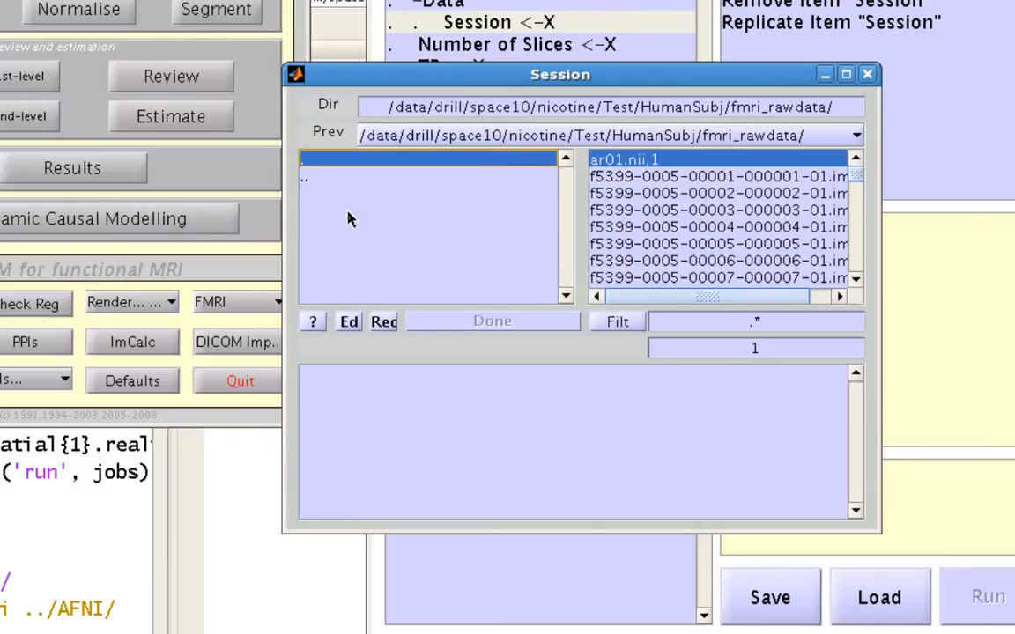
mouse_move(701, 242)
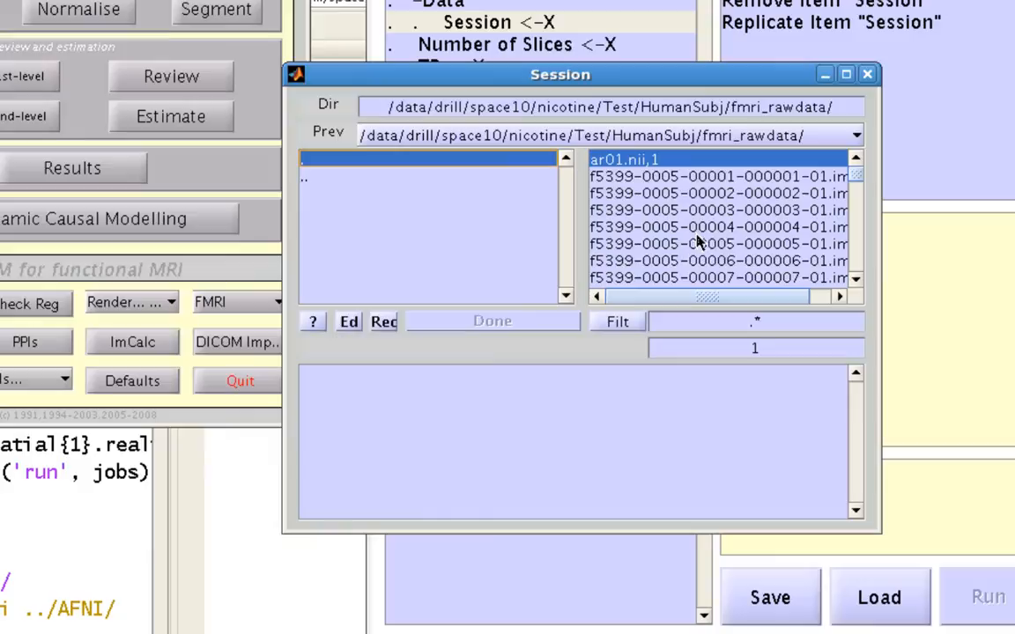
mouse_move(757, 232)
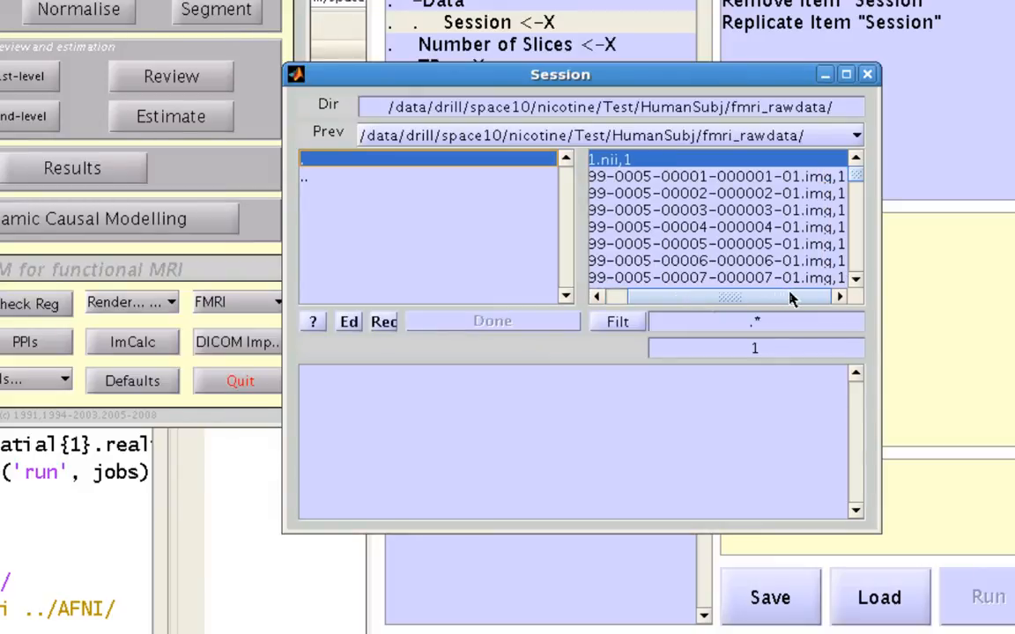
mouse_move(802, 303)
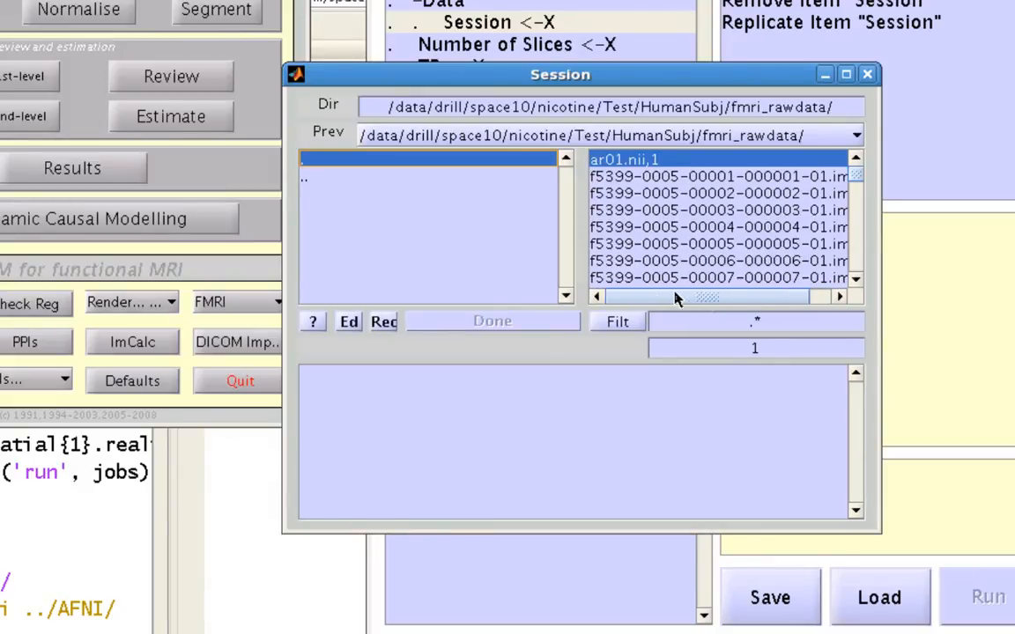
click(755, 322)
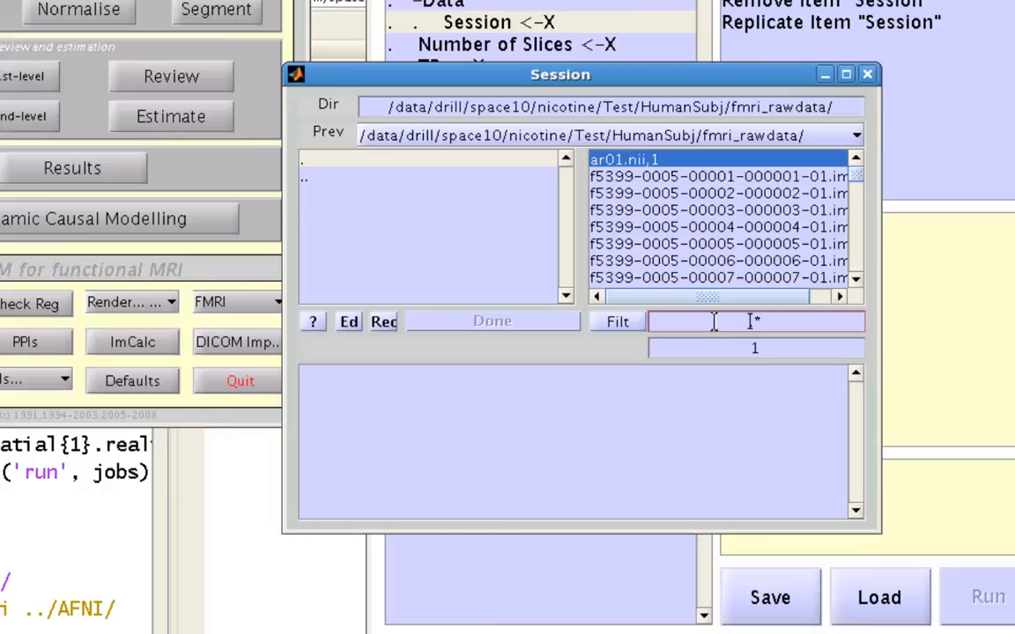
mouse_move(784, 328)
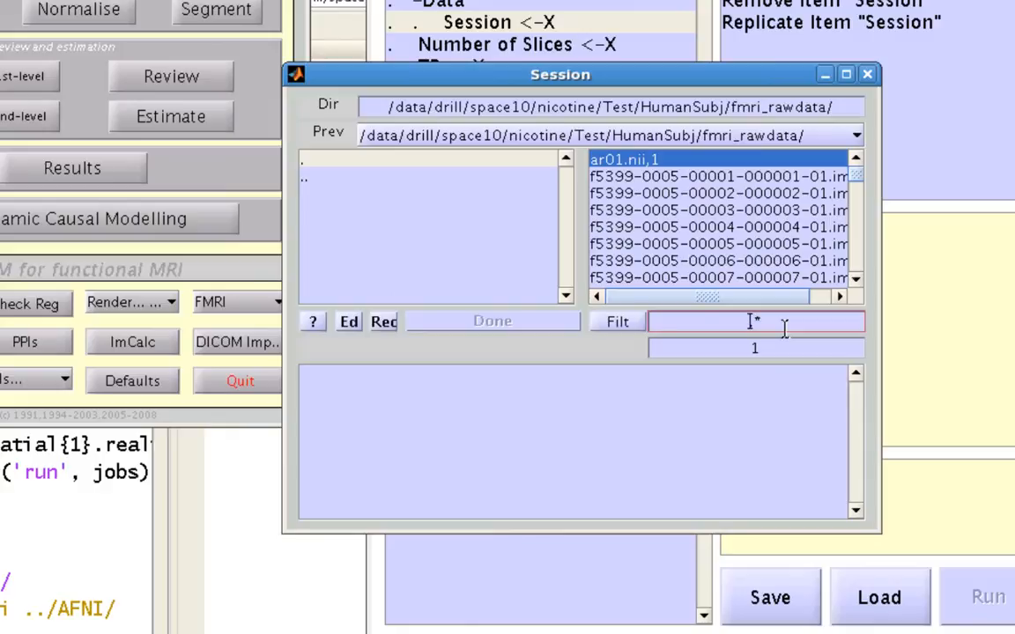
Step: Filter the Session file list with the 'ar' prefix pattern to show ar01.nii
text(ar)
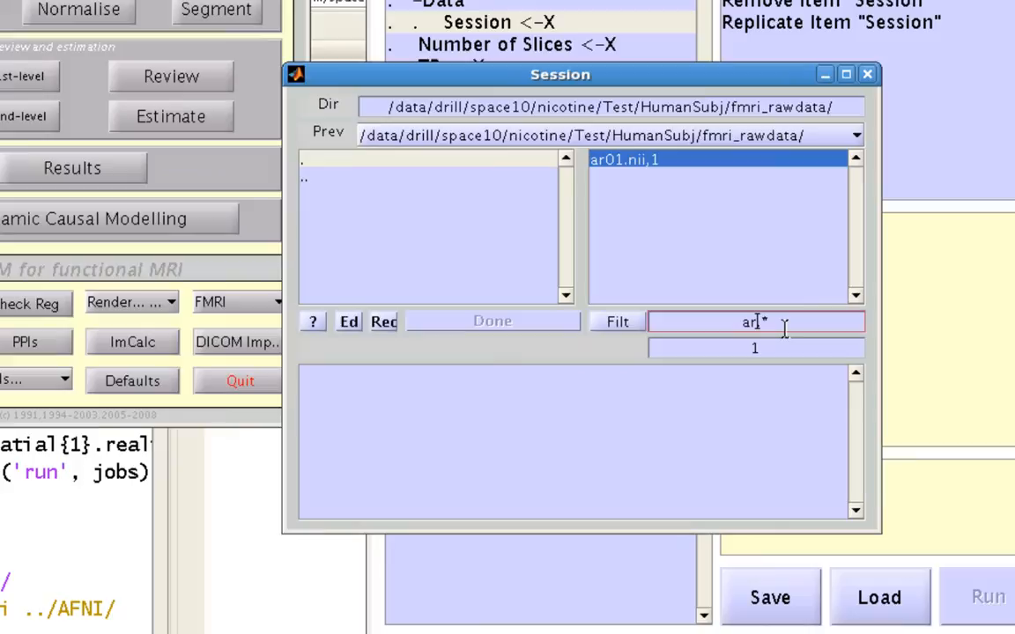
mouse_move(690, 209)
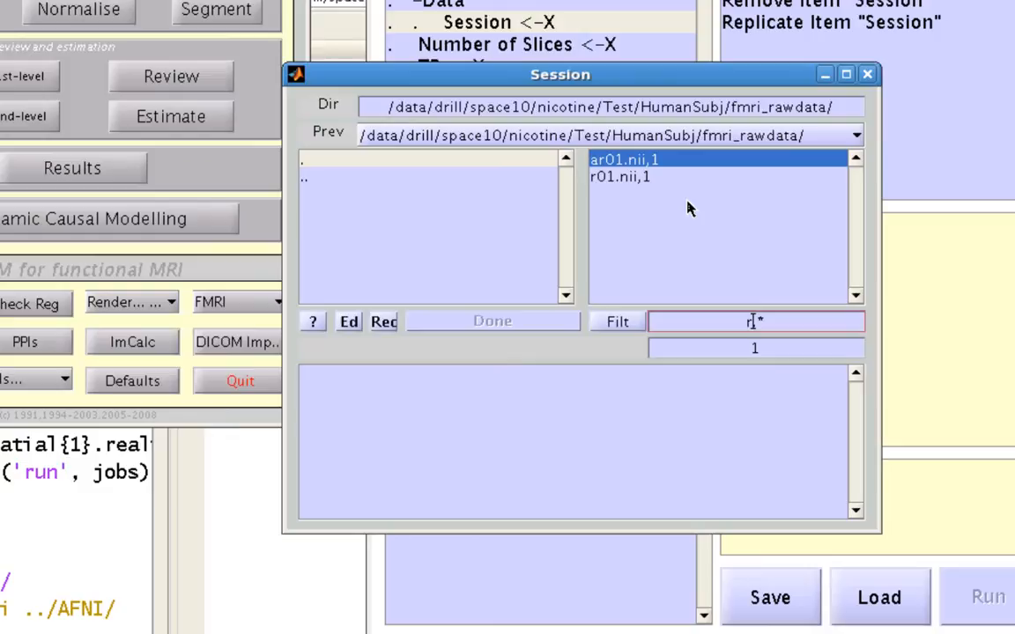
mouse_move(599, 193)
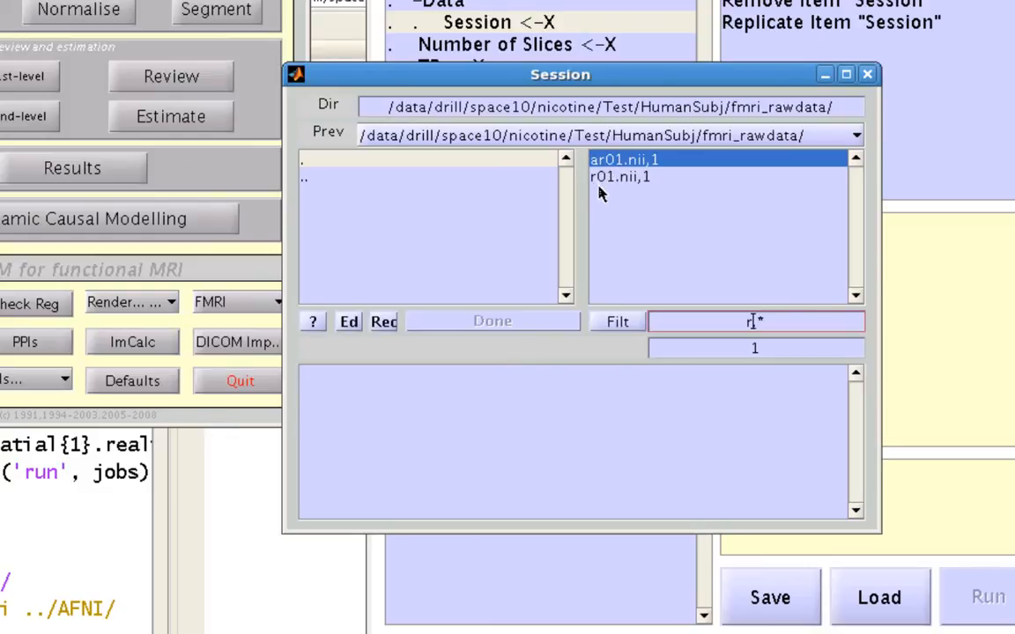
mouse_move(630, 205)
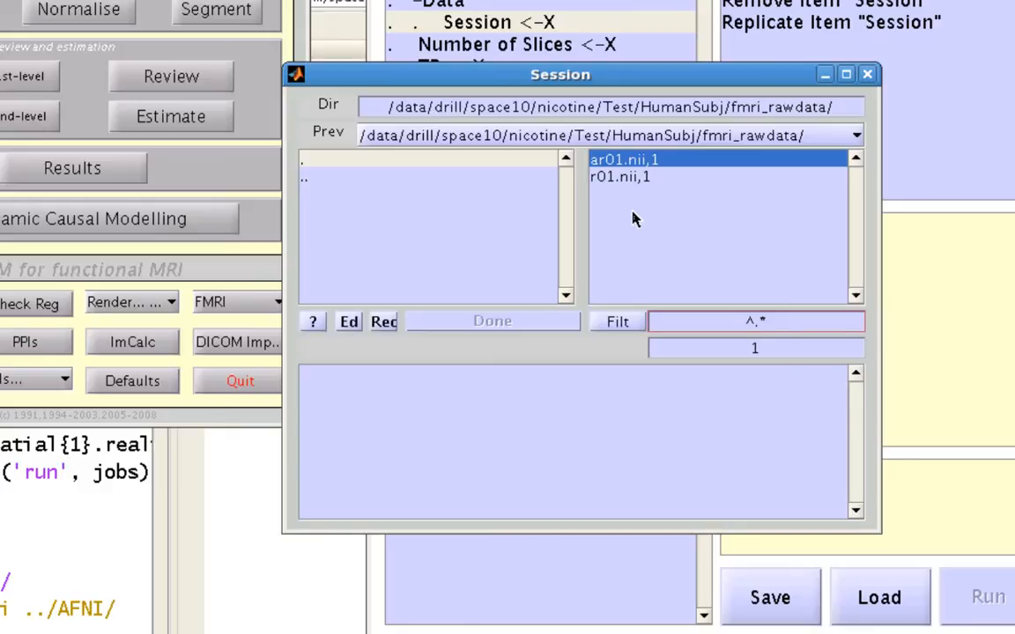
Step: Try the '^r.*' and '$'-ended filter patterns, then return to the match-all filter
text(^r.*)
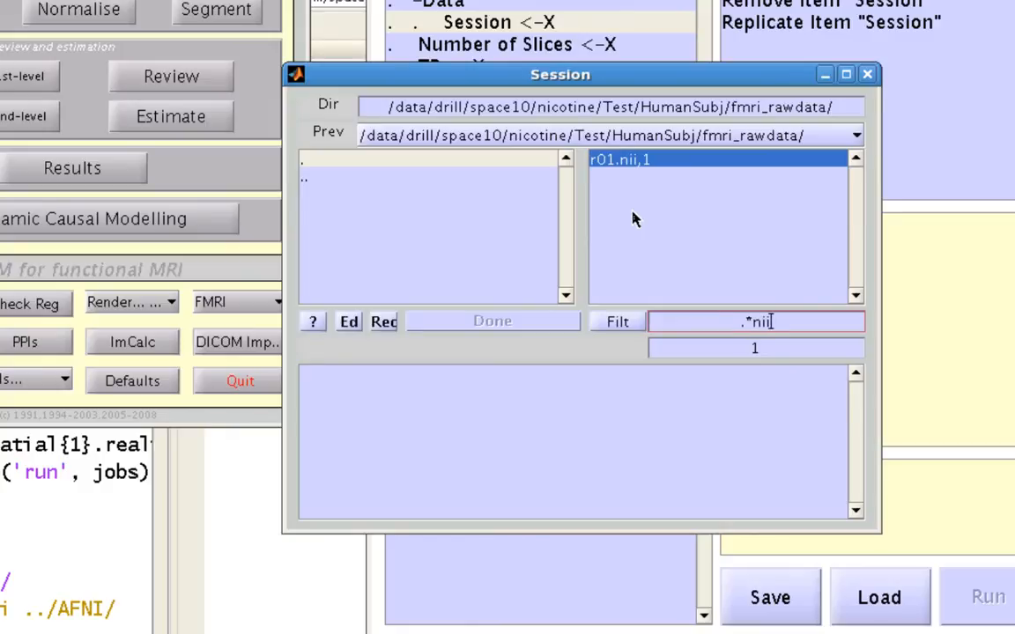
mouse_move(758, 308)
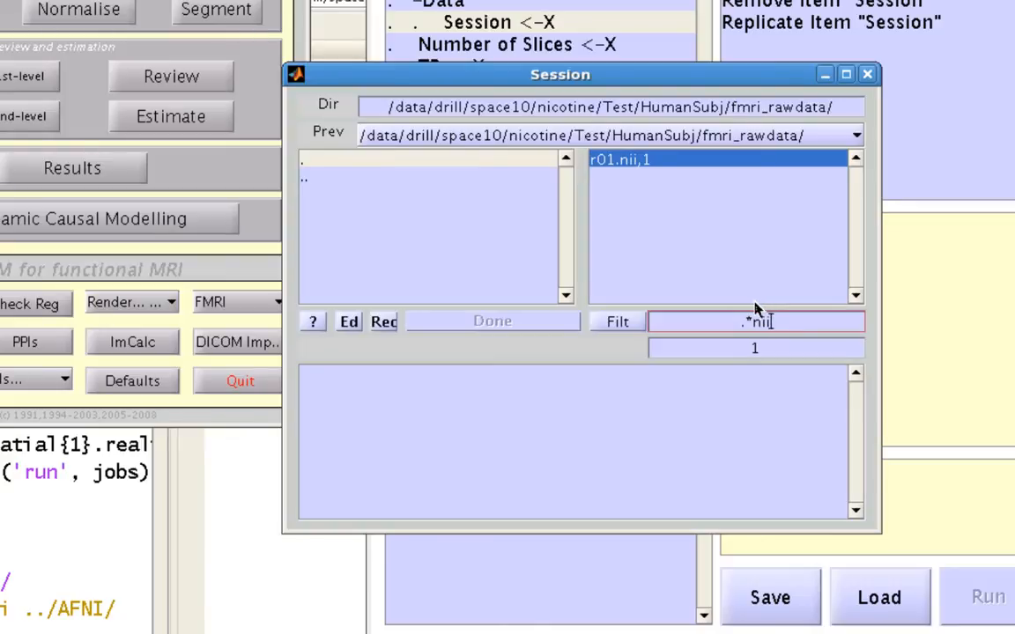
text($)
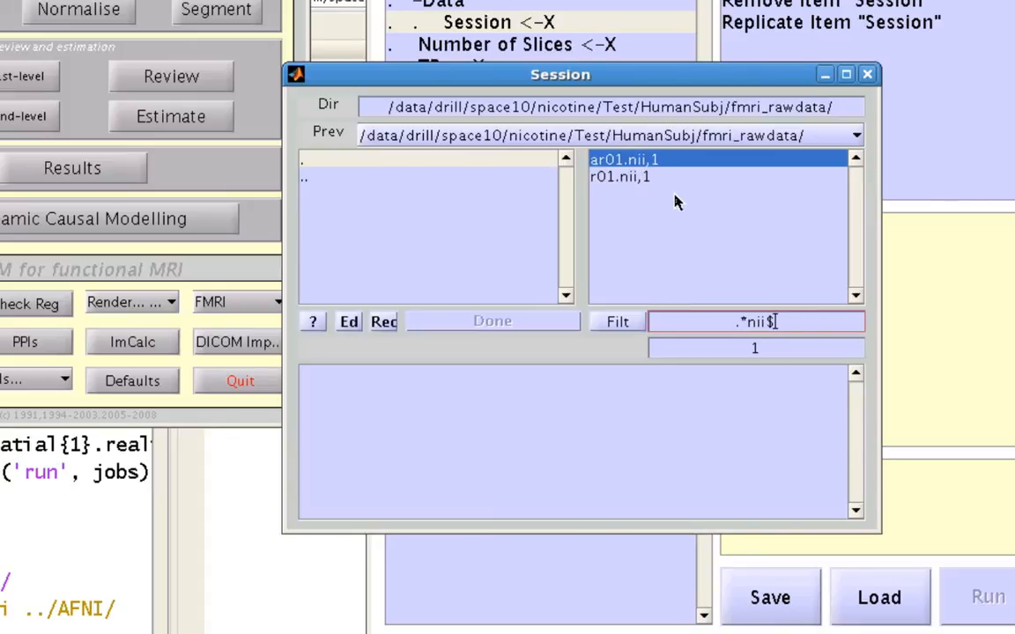
key(BackSpace)
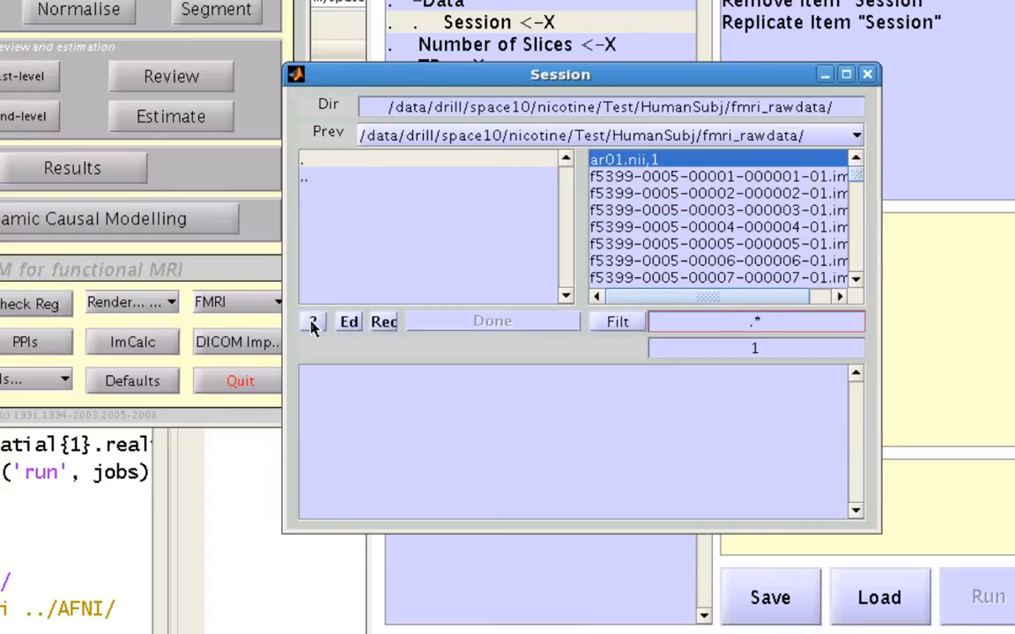
click(313, 321)
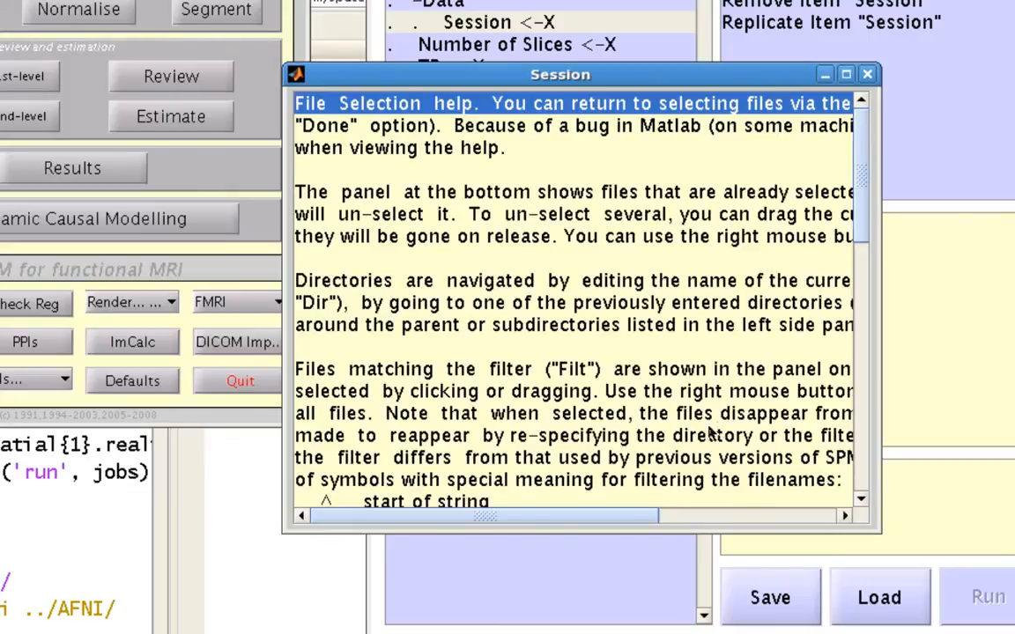
scroll(down, 3)
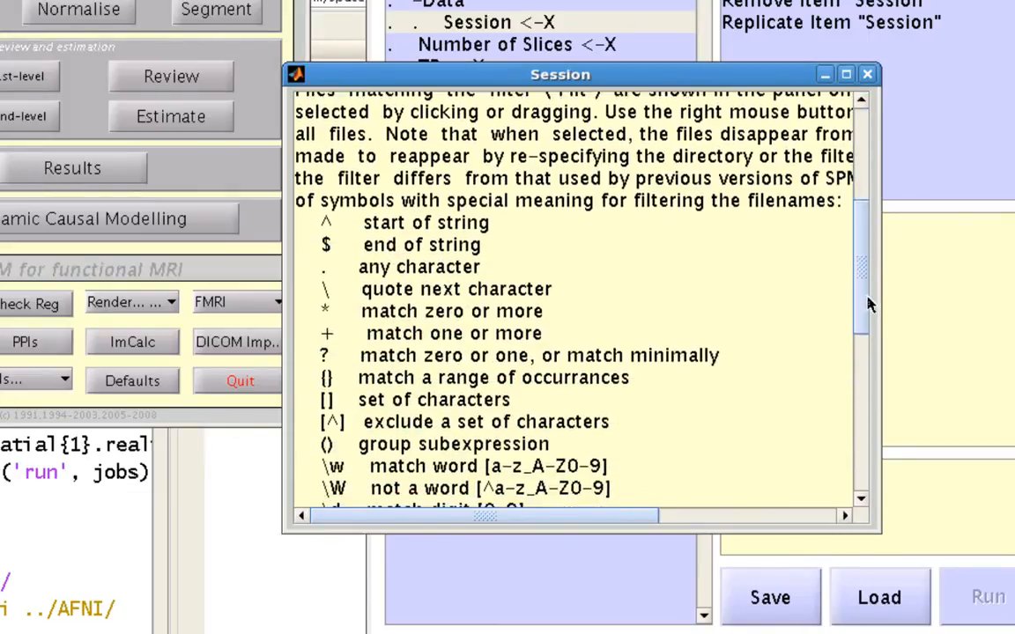
scroll(down, 3)
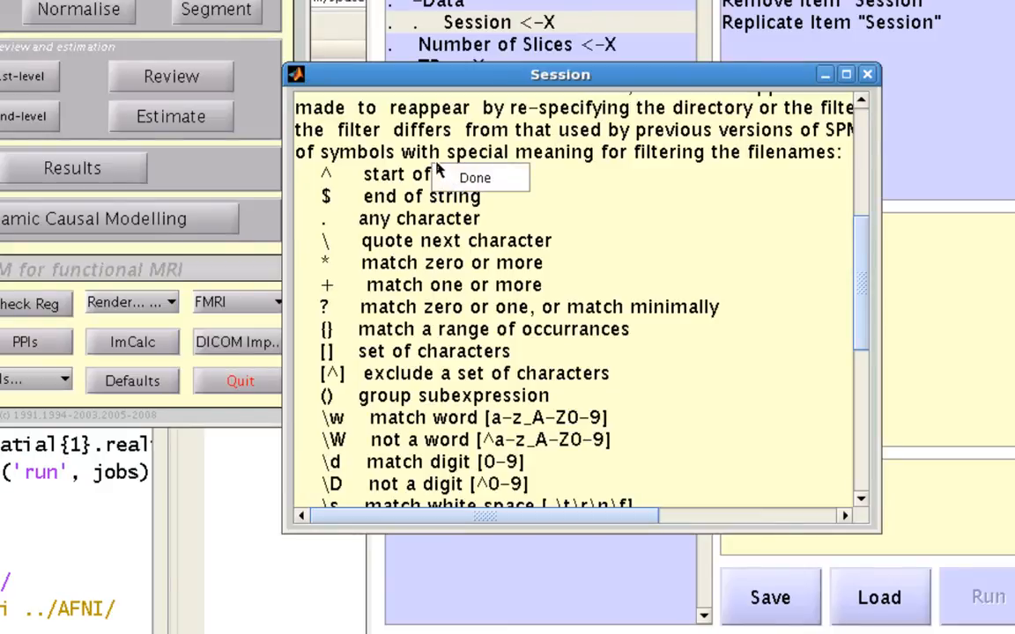
click(474, 177)
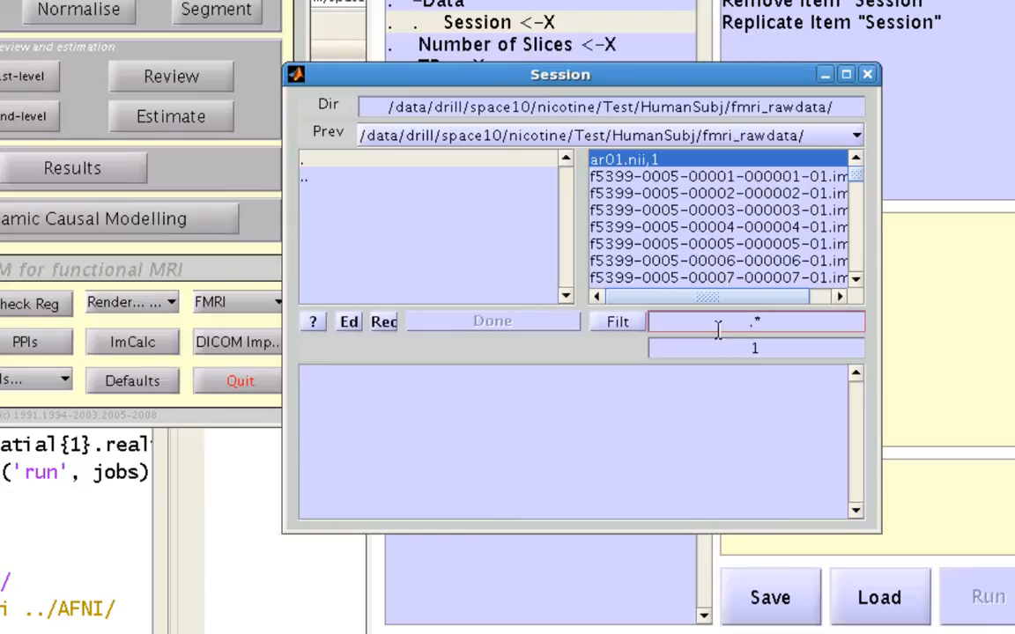
Step: Filter the file list with '^r01.*' so only r01.nii is listed
text(^r01.*)
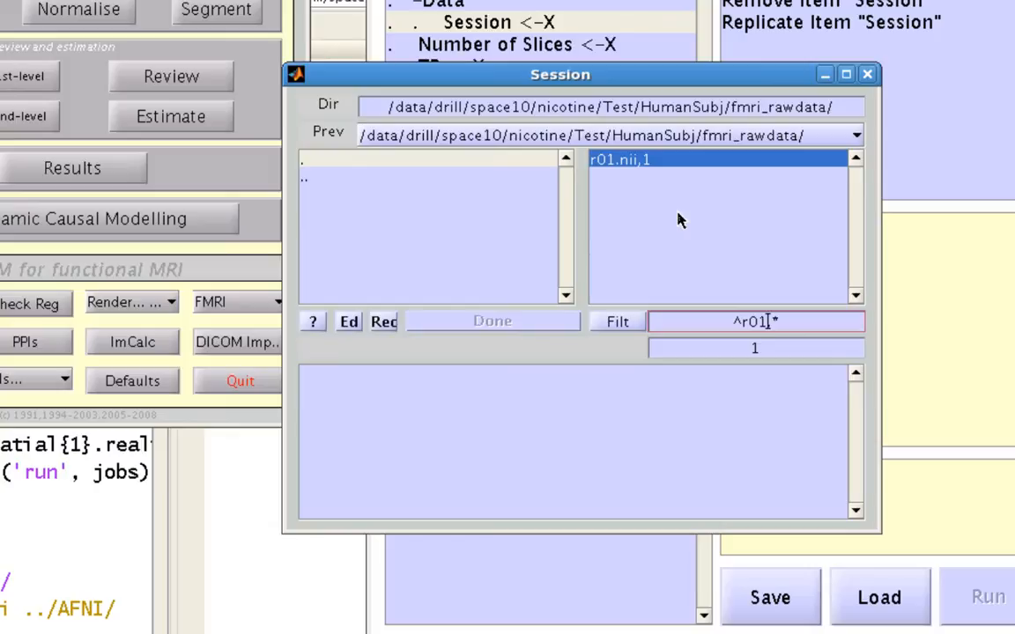
click(755, 348)
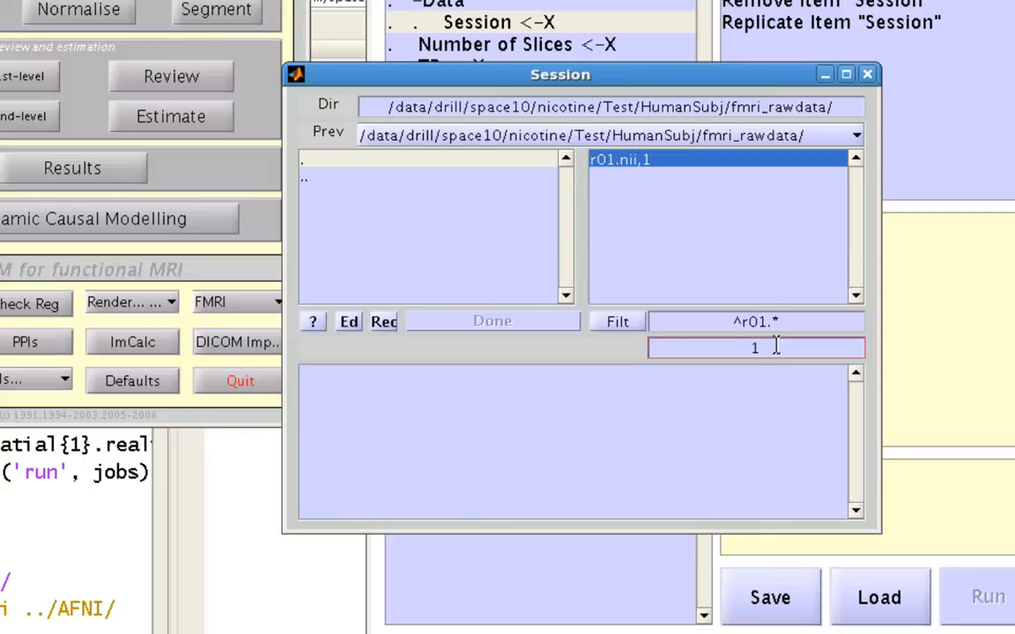
Step: Try frame ranges like 1:165 and 1:2:100, then enter 1:1000 to list frames through 165
text(:)
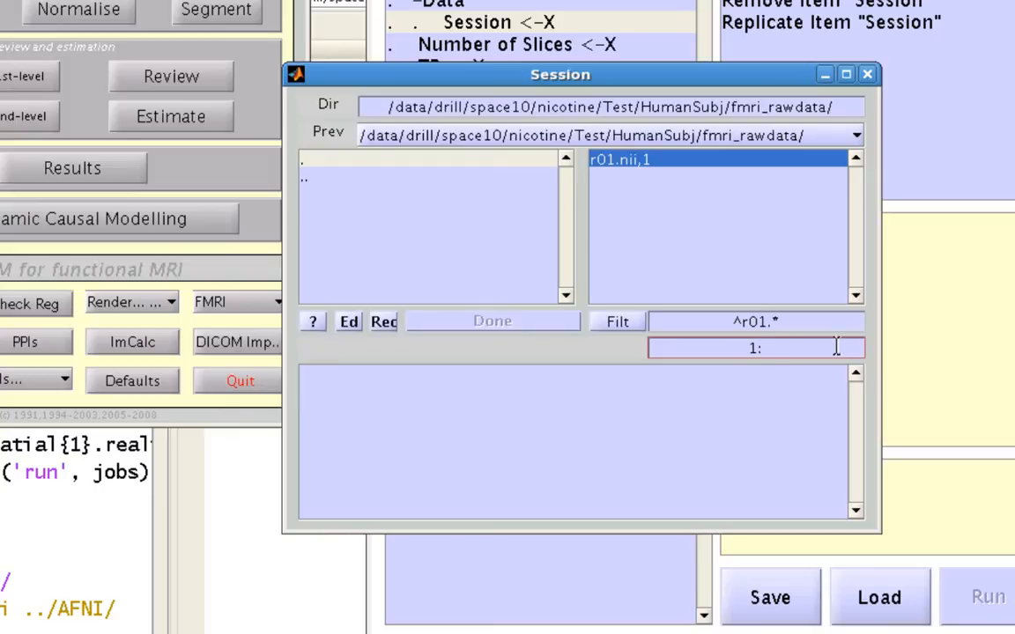
text(65)
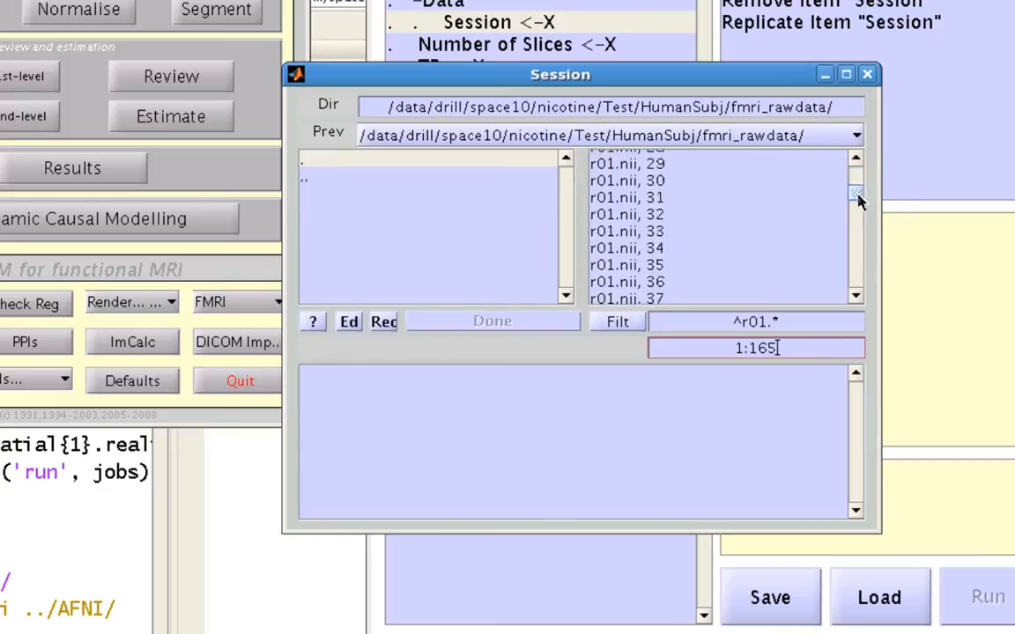
click(854, 298)
text(00)
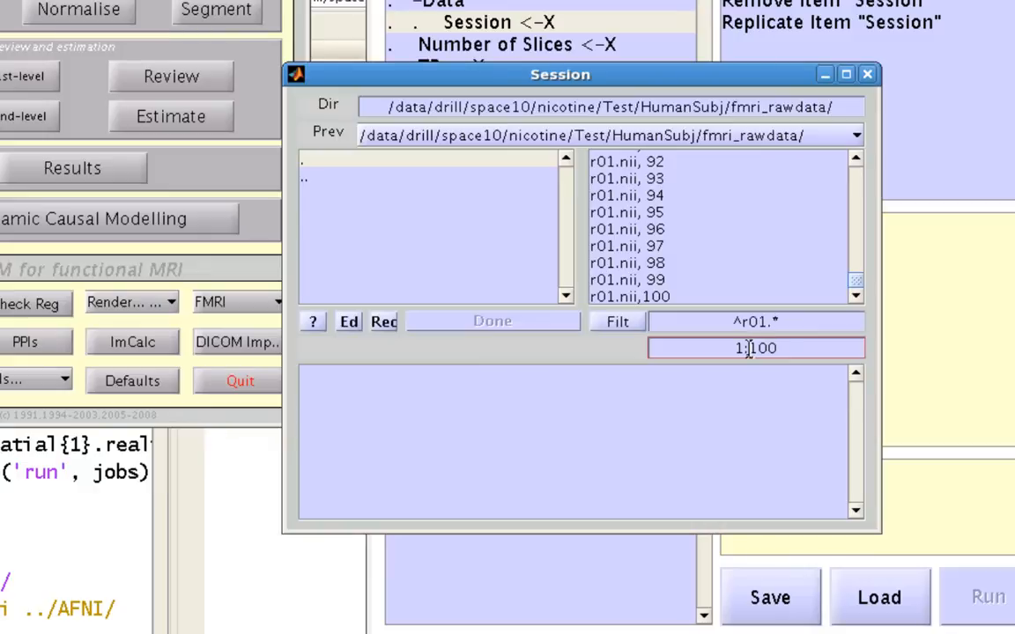
text(2)
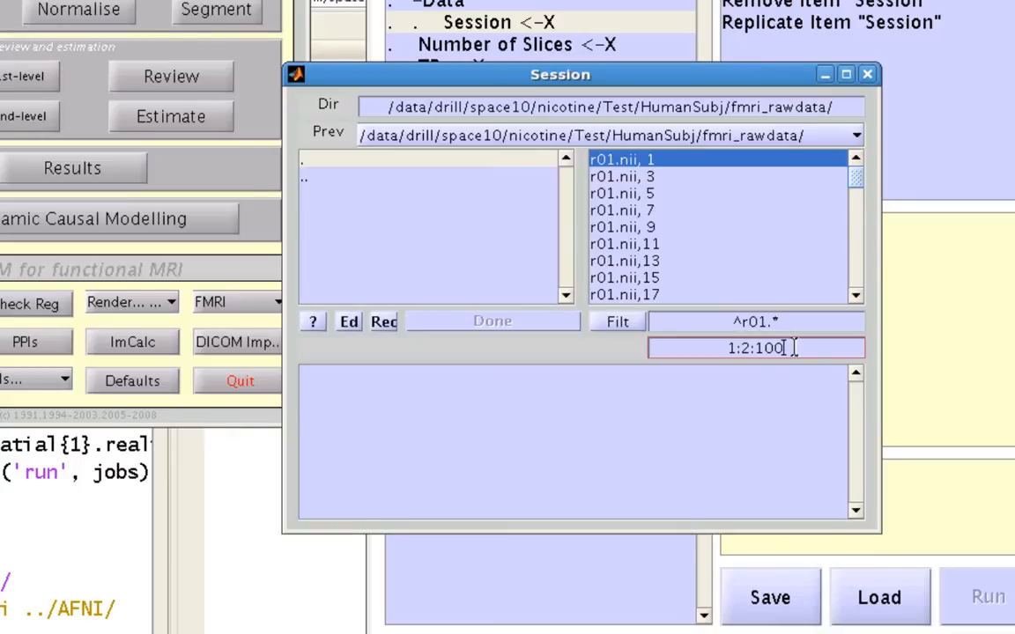
key(BackSpace)
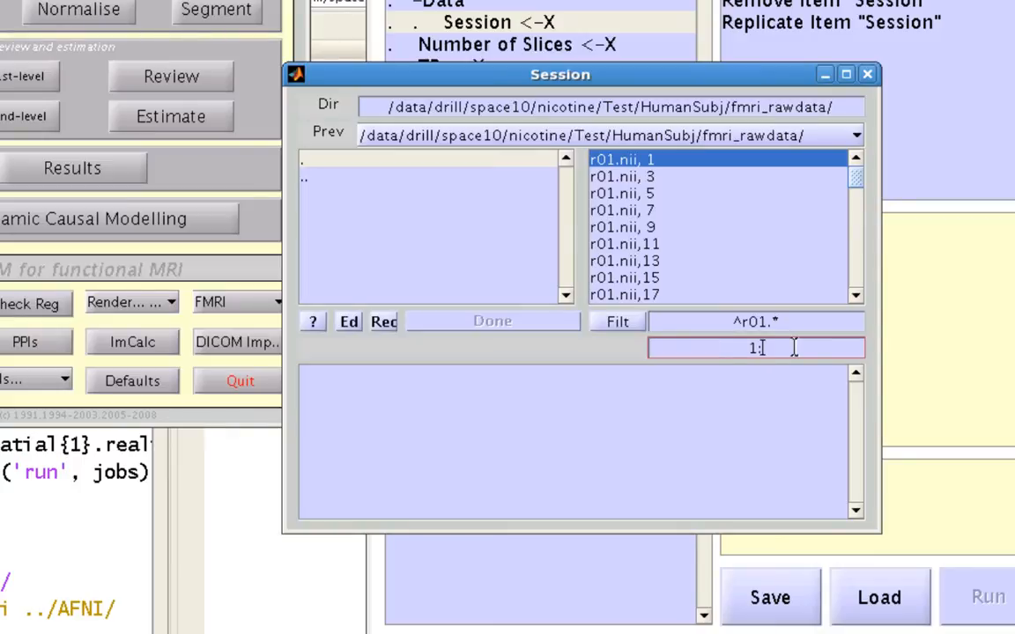
text(000)
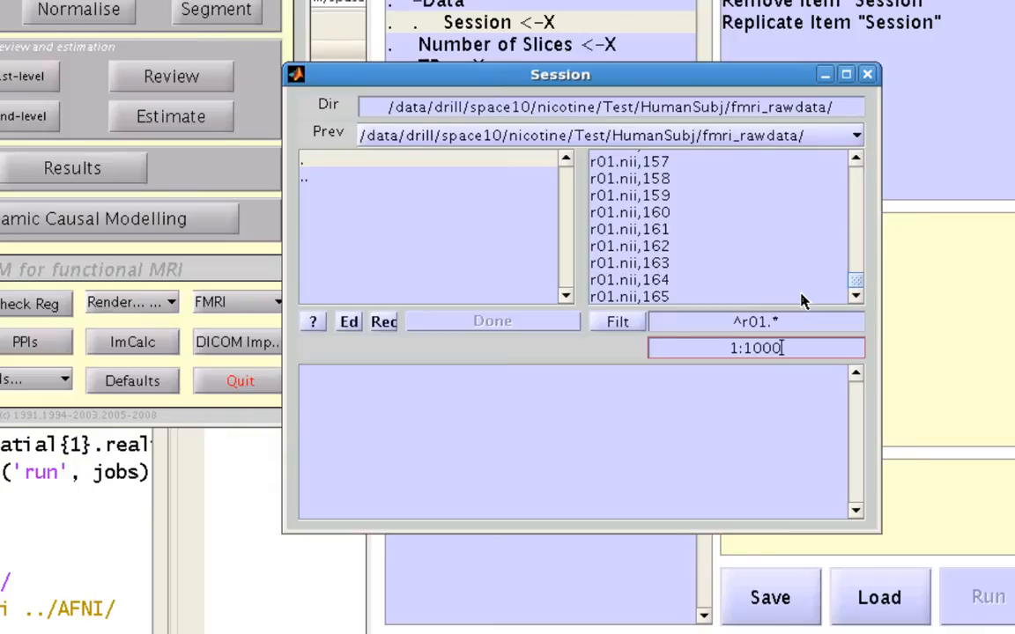
mouse_move(712, 254)
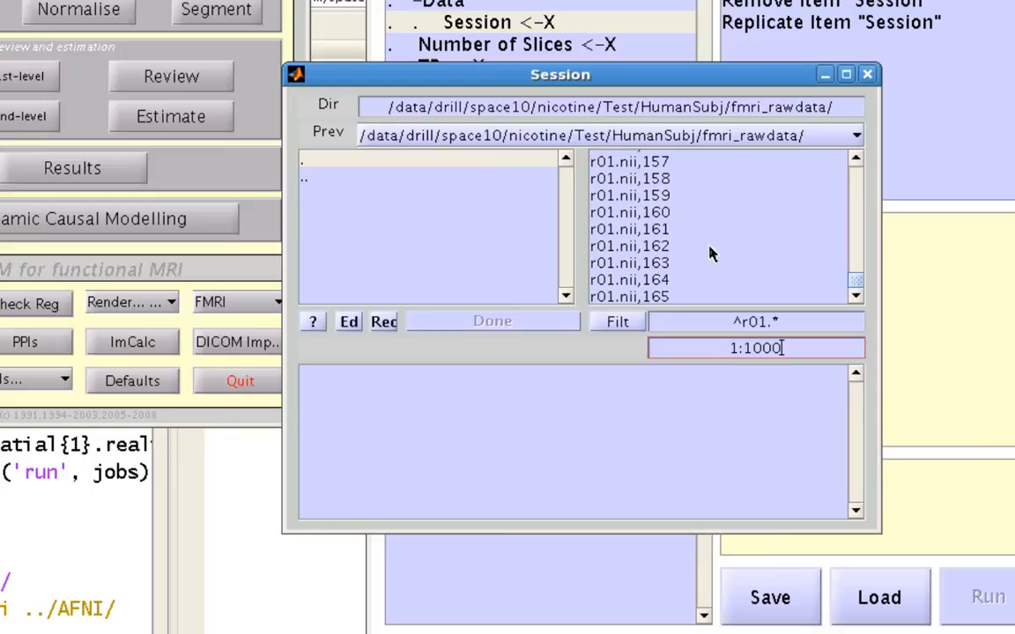
mouse_move(811, 292)
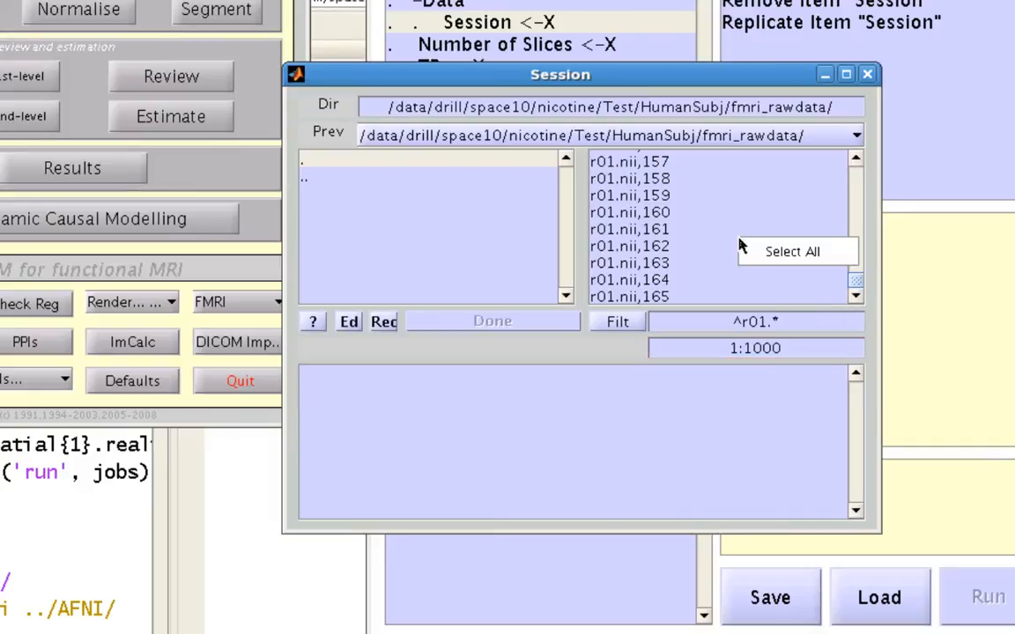
Step: Select all 165 r01.nii frames, then Unselect All to clear them
click(795, 251)
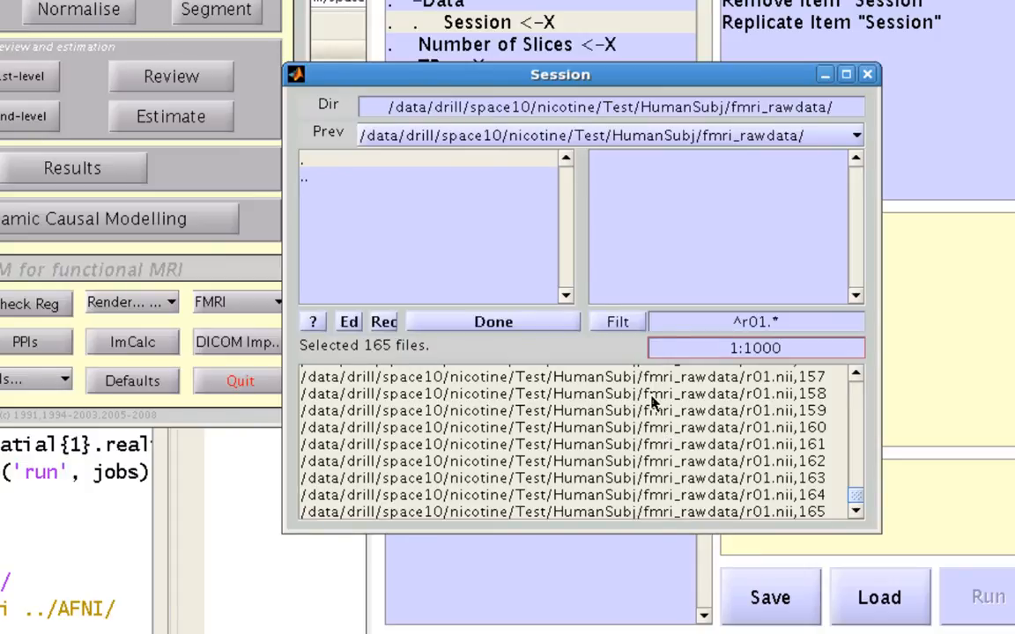
click(573, 410)
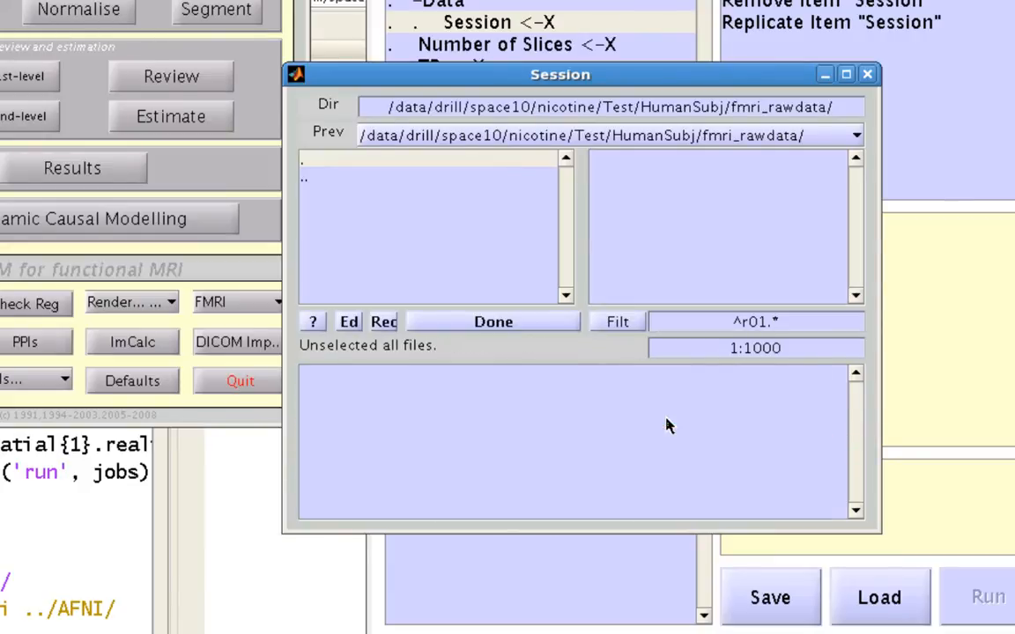
click(494, 320)
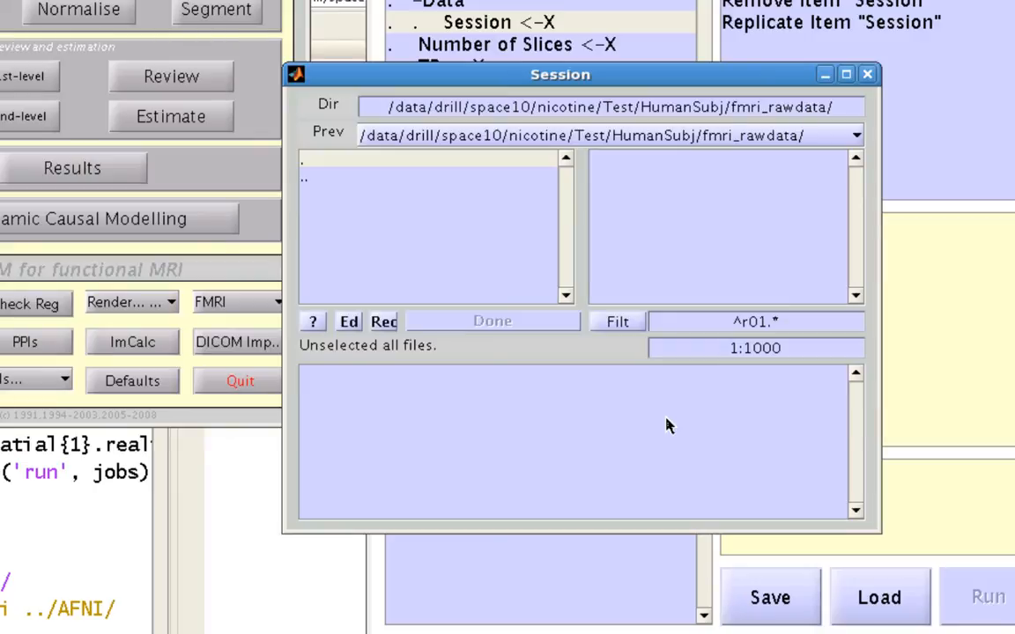
mouse_move(665, 216)
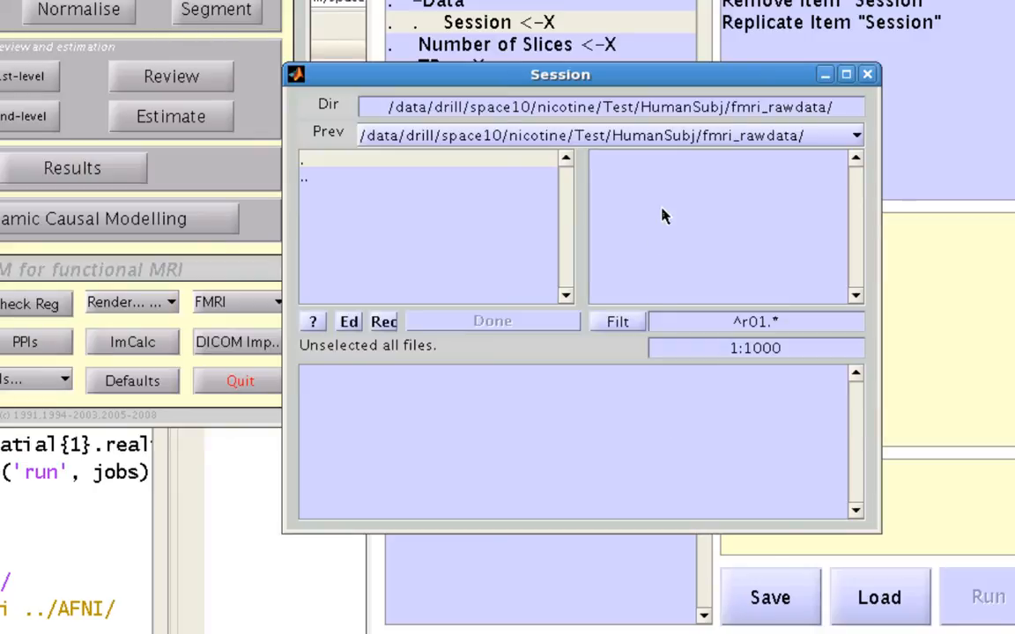
mouse_move(653, 291)
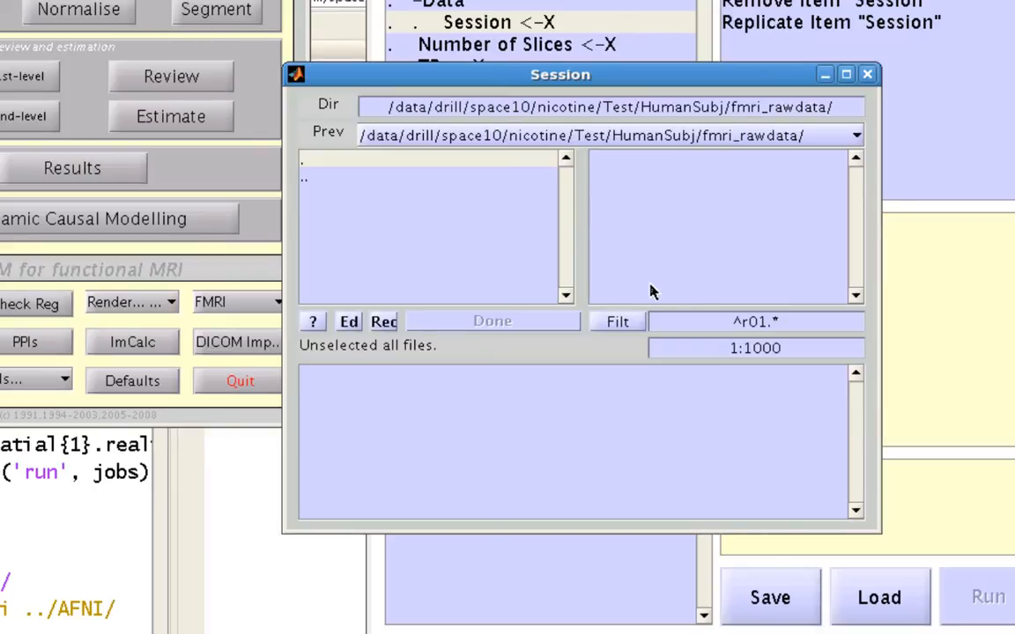
Step: Broaden the filter to '.*', select all 495 frames, then clear the selection
click(617, 321)
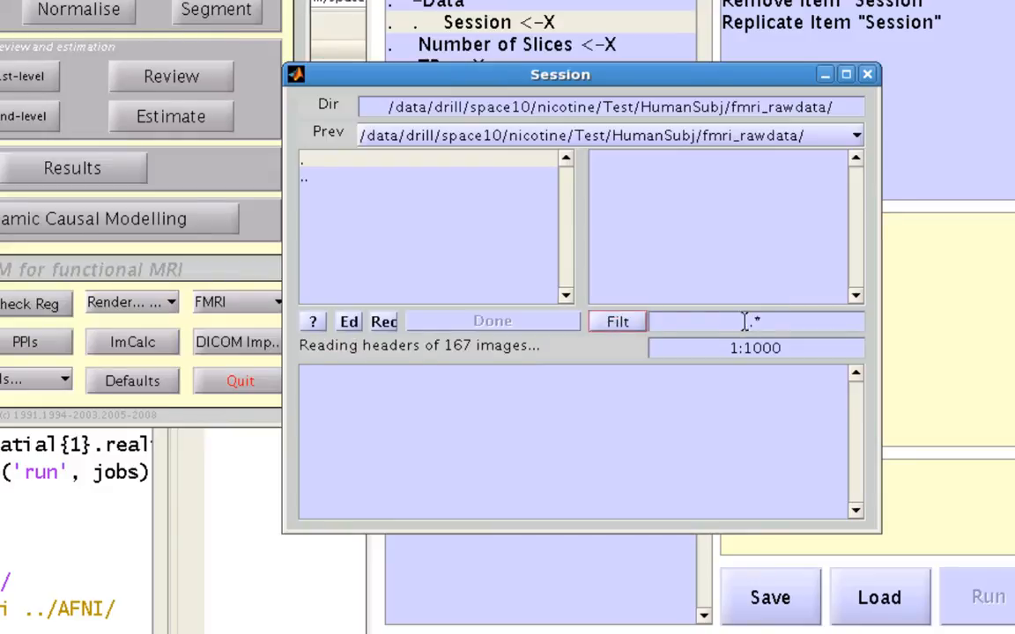
click(618, 321)
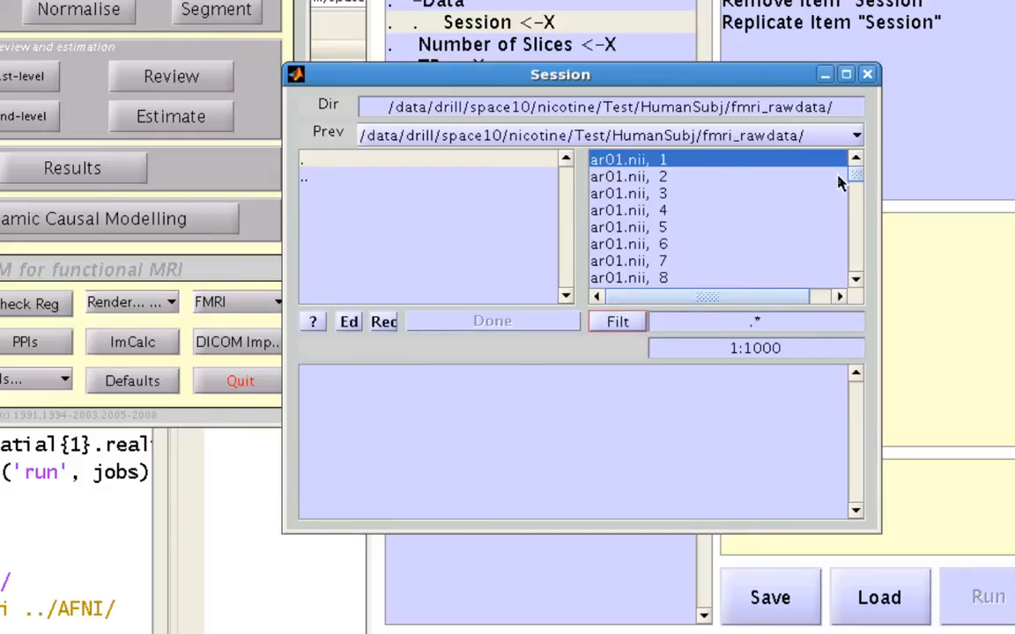
mouse_move(727, 236)
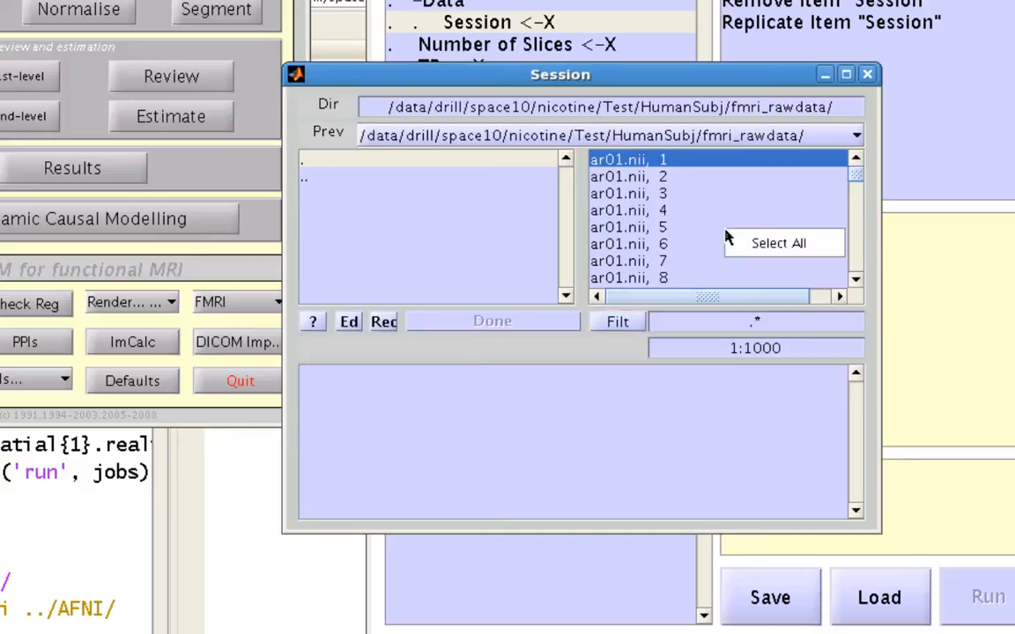
click(777, 242)
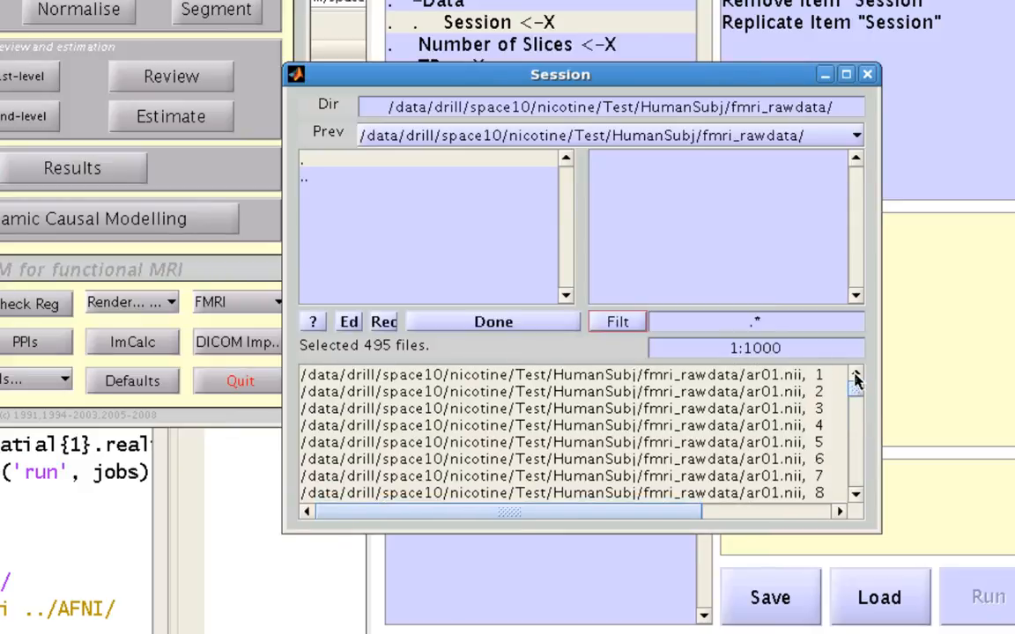
right_click(819, 471)
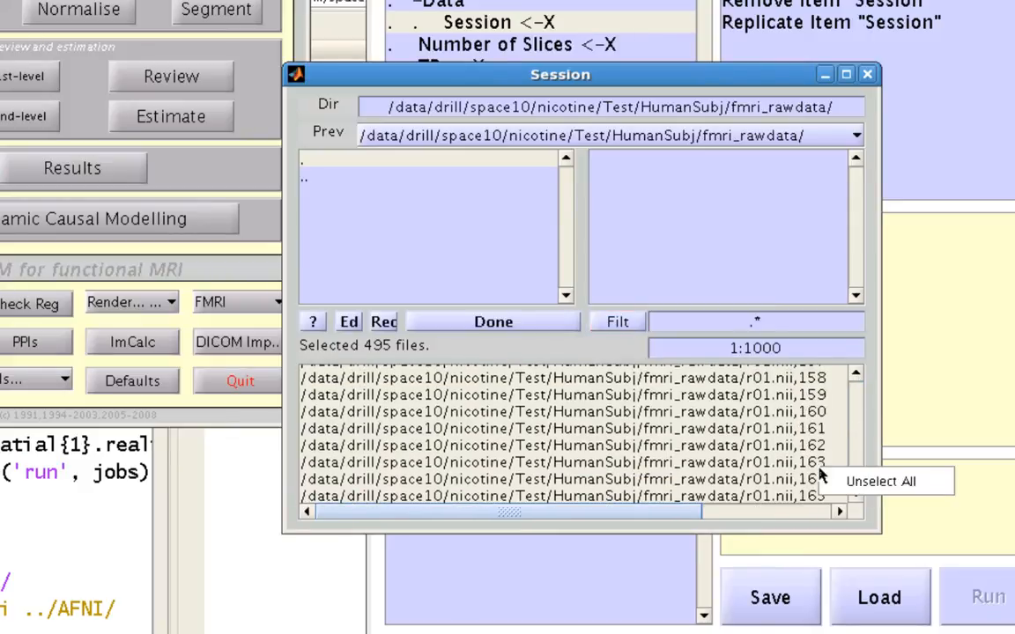
click(881, 481)
text(^r01)
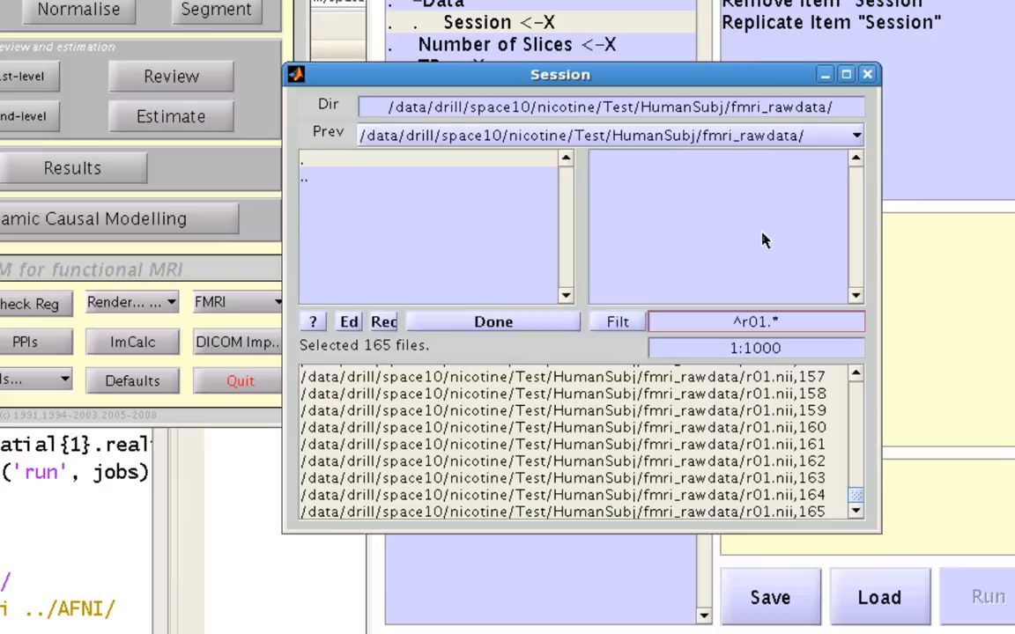
mouse_move(396, 342)
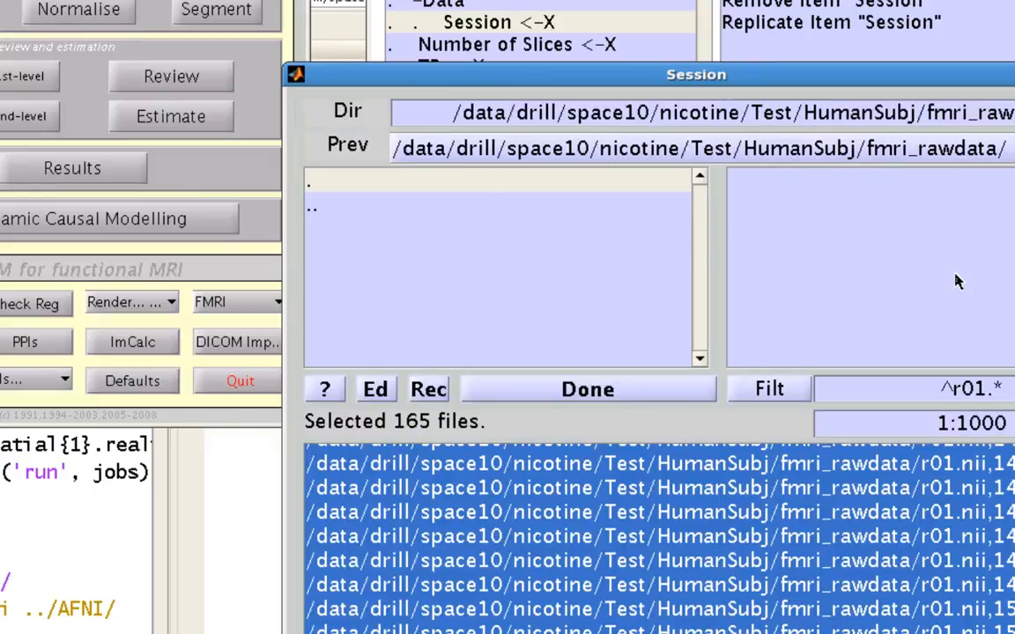
Step: Open the selected r01.nii file list as editable text with Ed
click(587, 388)
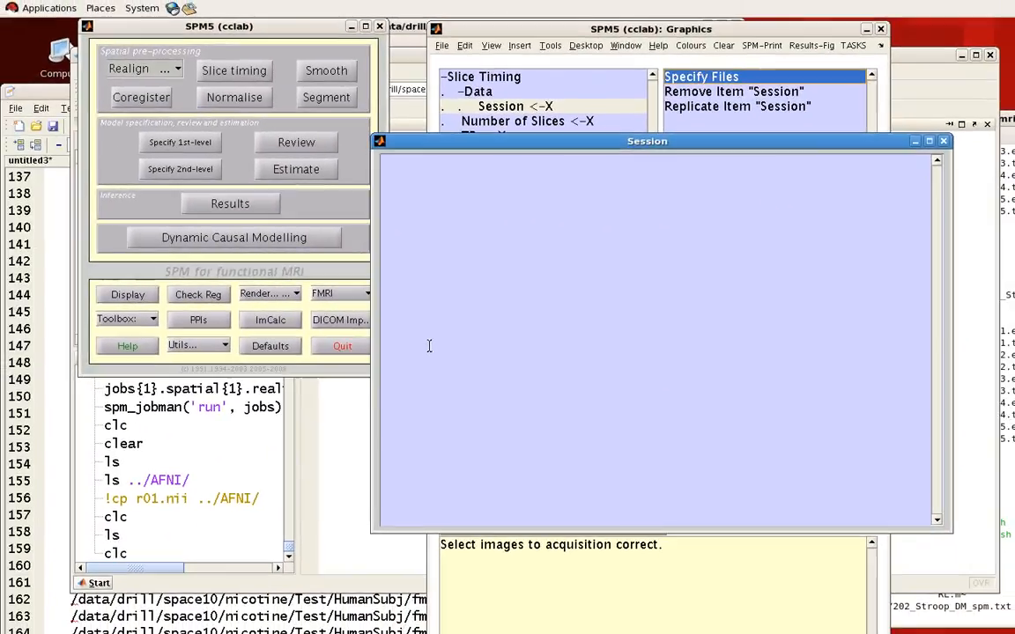
mouse_move(55, 227)
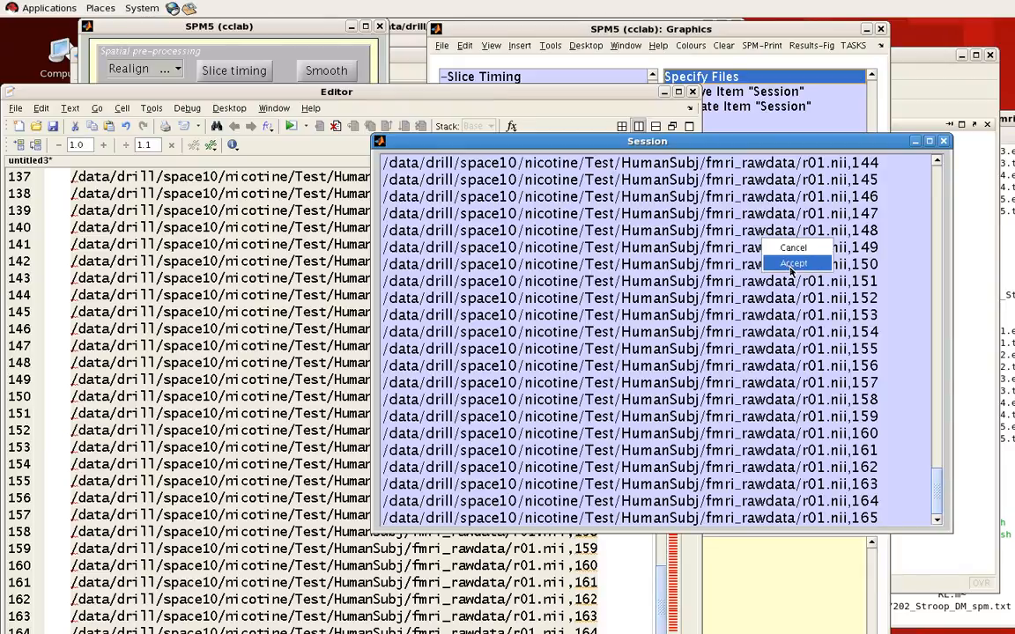
Step: Finish editing the r01.nii path list in the Ed window
click(792, 264)
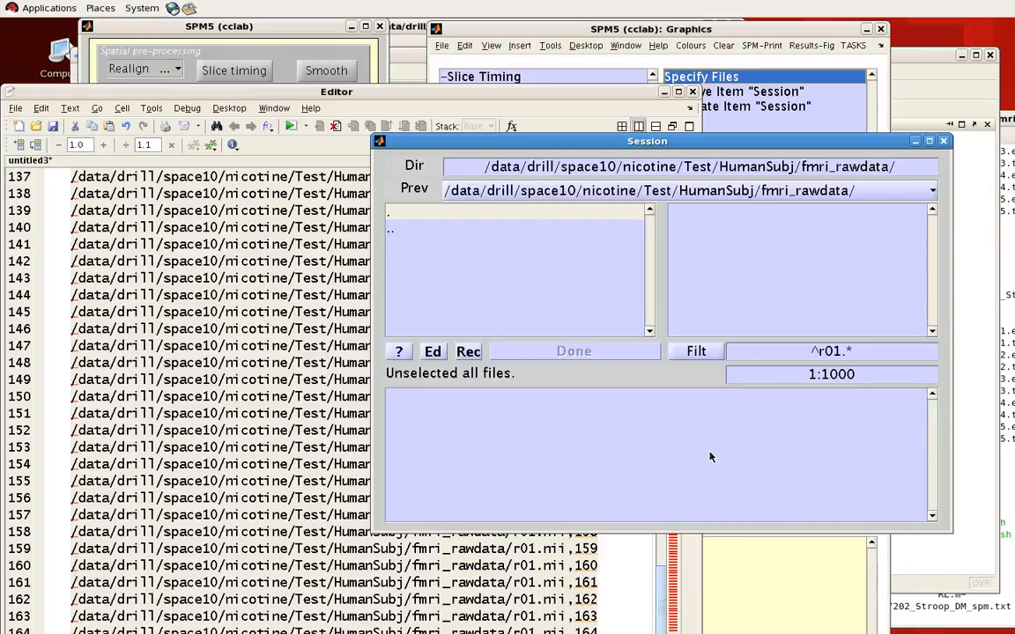
mouse_move(480, 219)
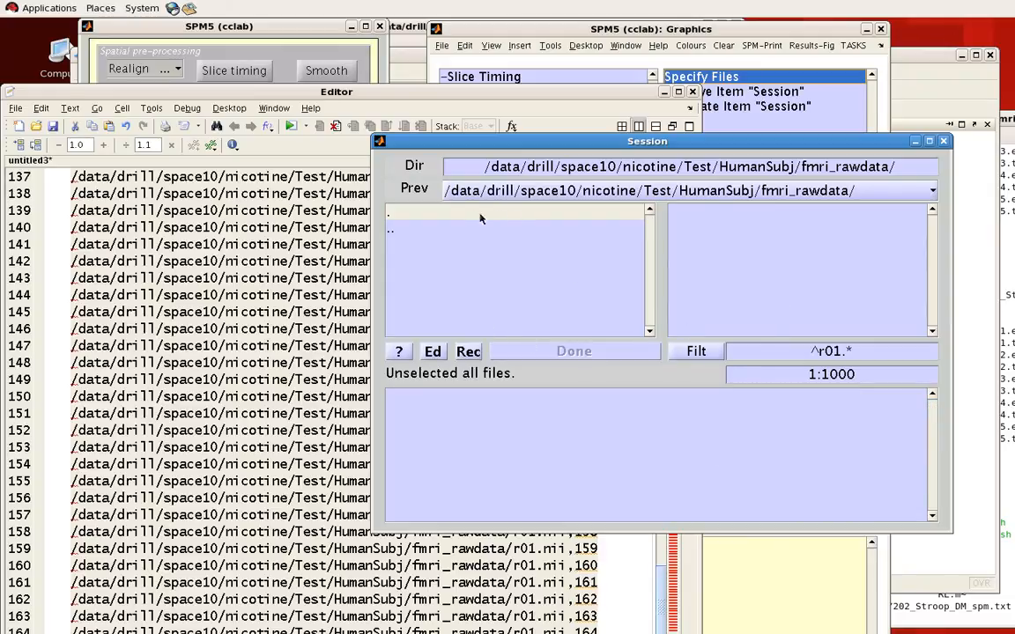
Step: Go up from fmri_rawdata to the parent HumanSubj folder
double_click(390, 229)
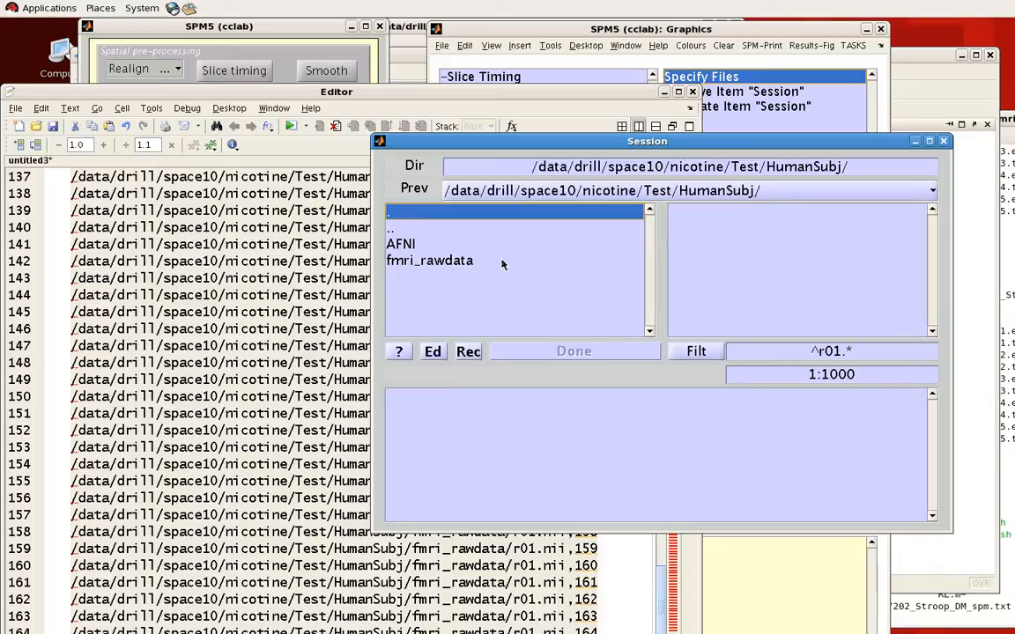
mouse_move(510, 274)
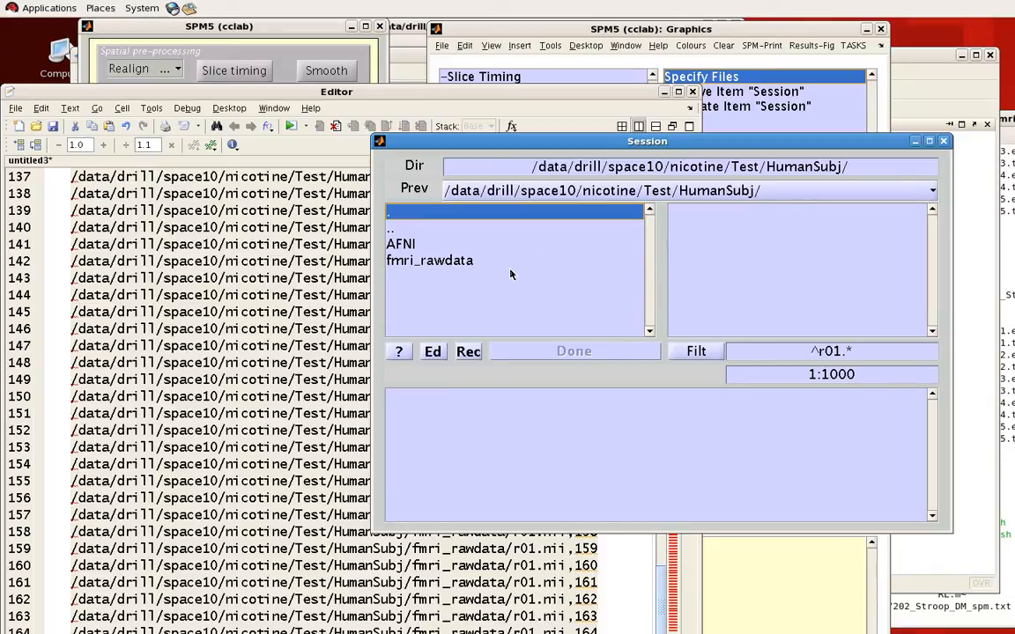
mouse_move(419, 254)
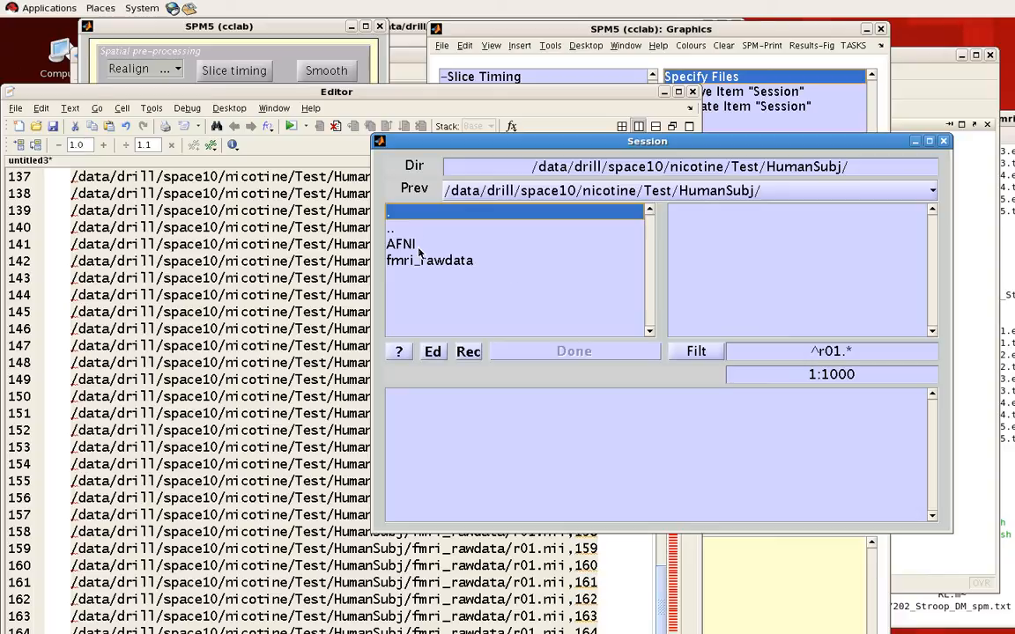
mouse_move(451, 267)
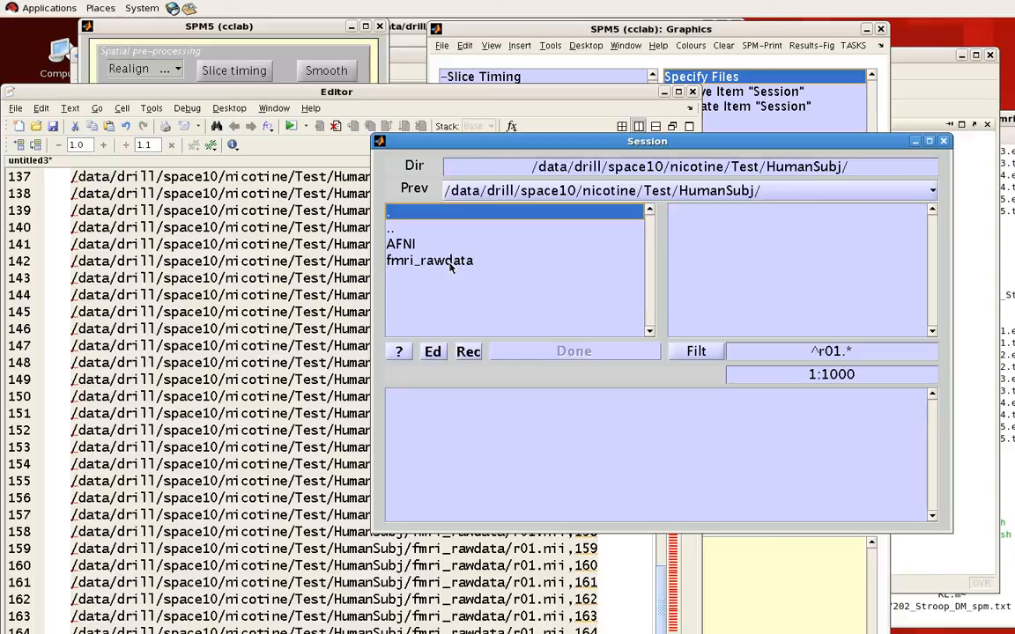
mouse_move(478, 302)
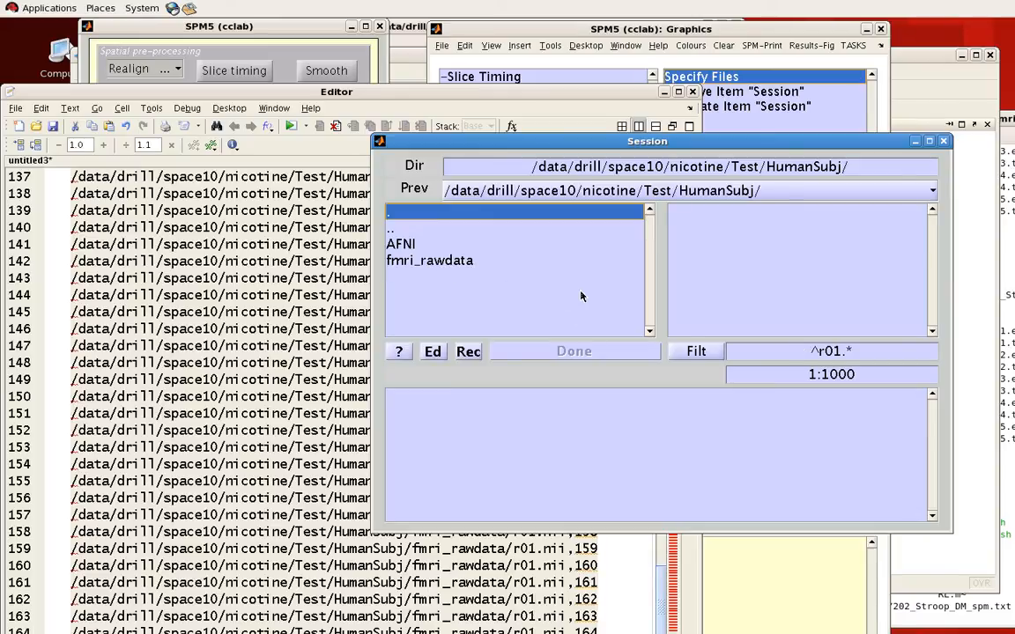
Step: Set the frame range to 1 and recursively add r01.nii from the AFNI and fmri_rawdata subfolders
click(831, 374)
text(1)
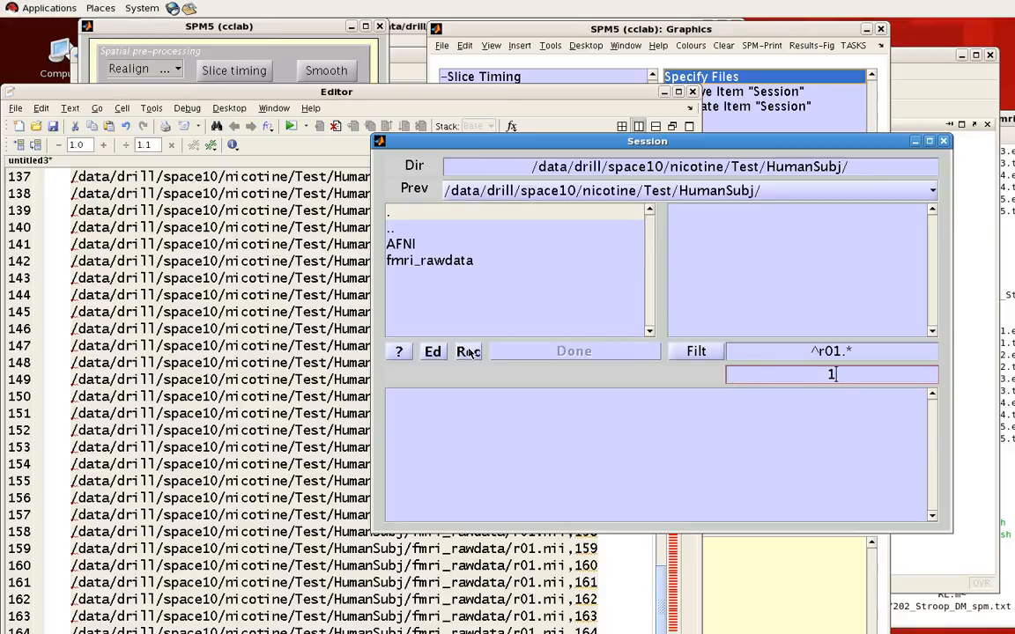
mouse_move(468, 352)
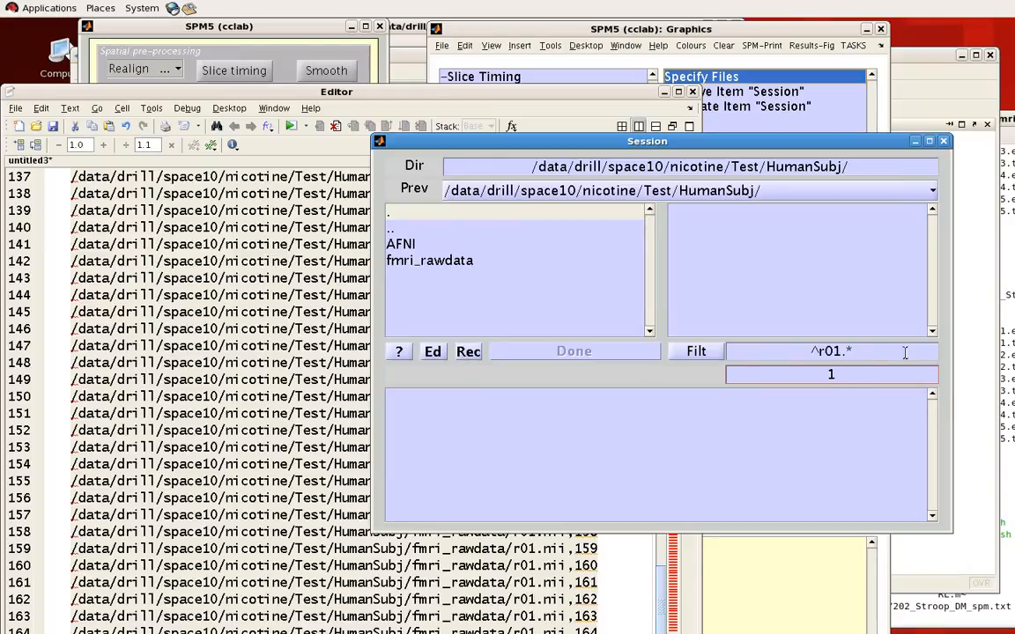
click(468, 351)
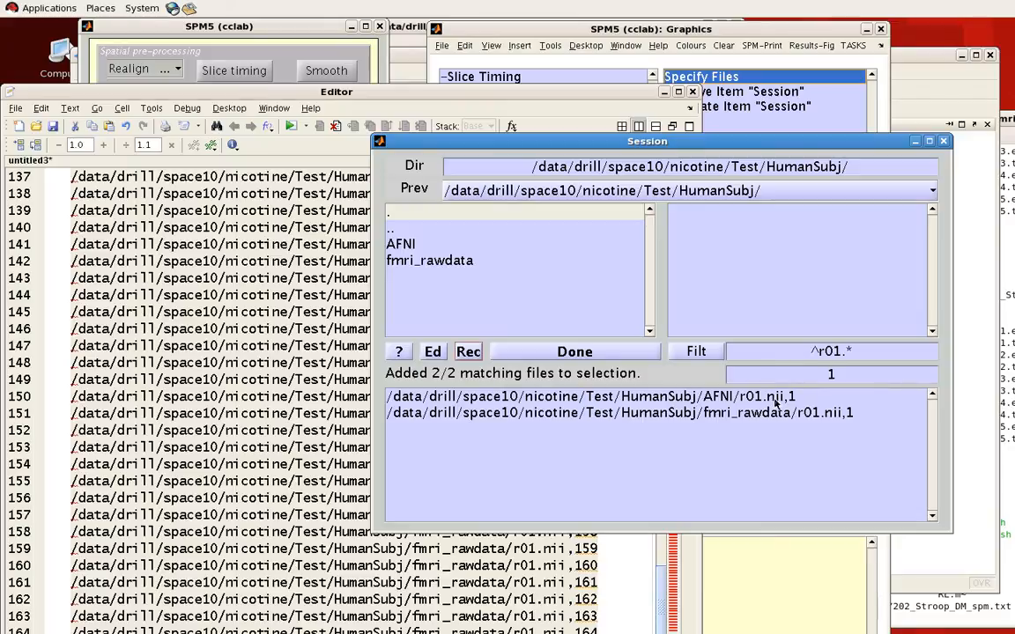
mouse_move(819, 430)
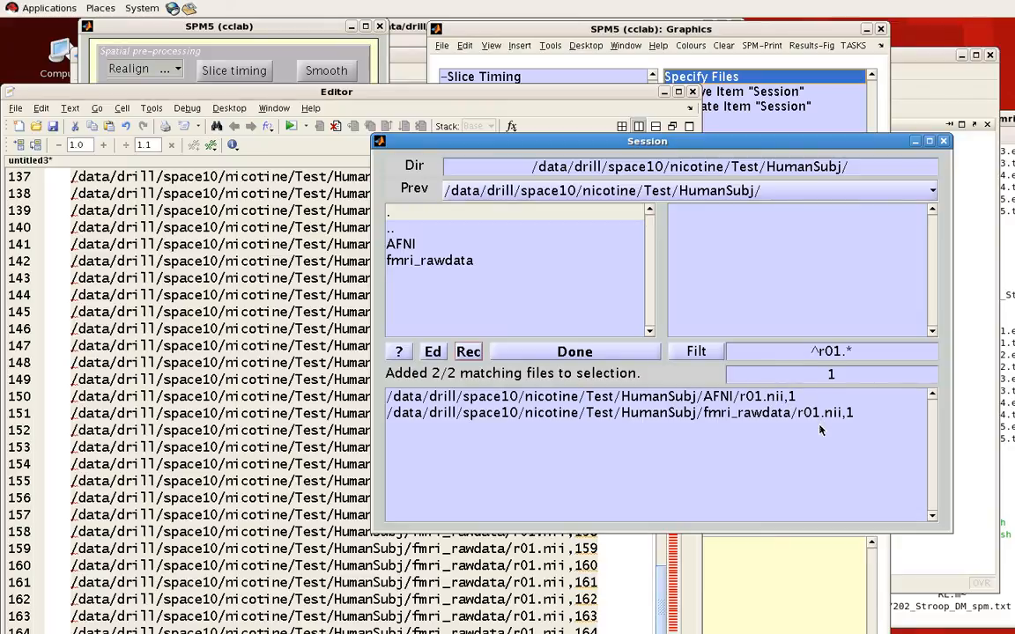
mouse_move(443, 246)
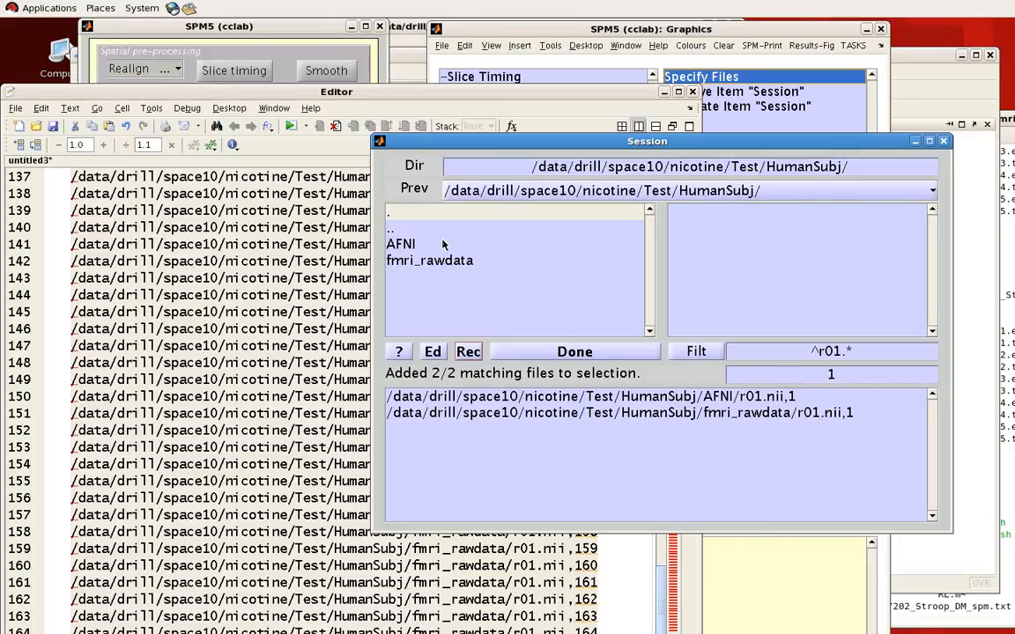
mouse_move(588, 319)
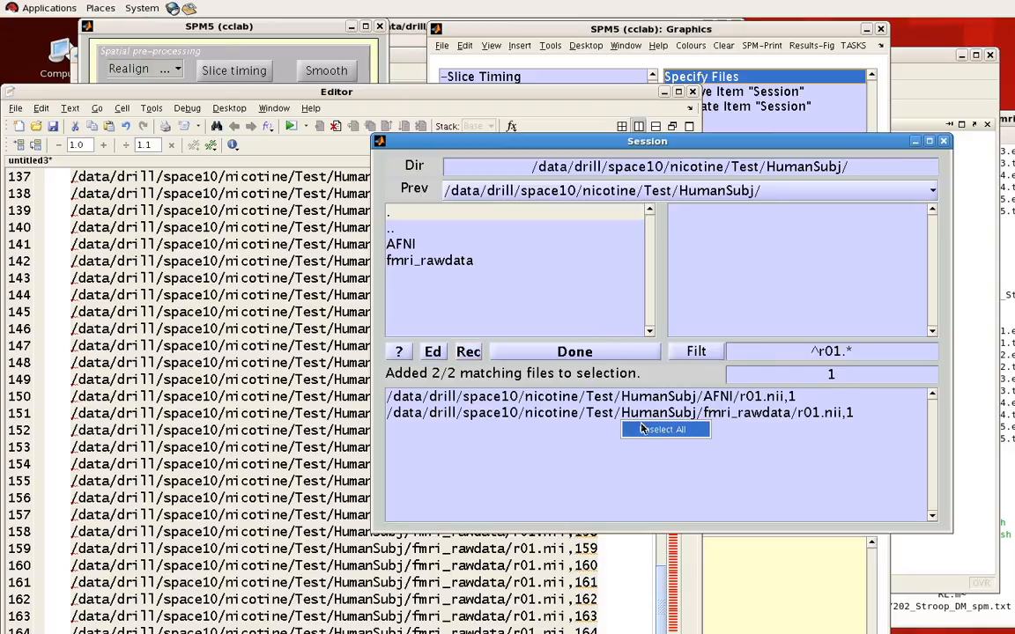
Step: Unselect both recursively added r01.nii files, leaving the selection empty
click(665, 429)
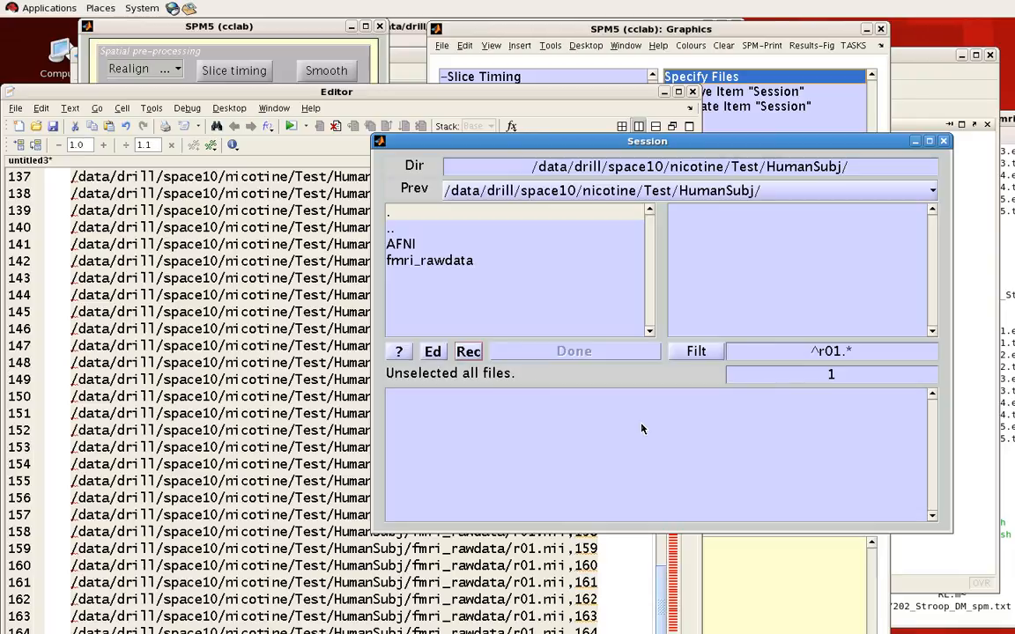
mouse_move(713, 366)
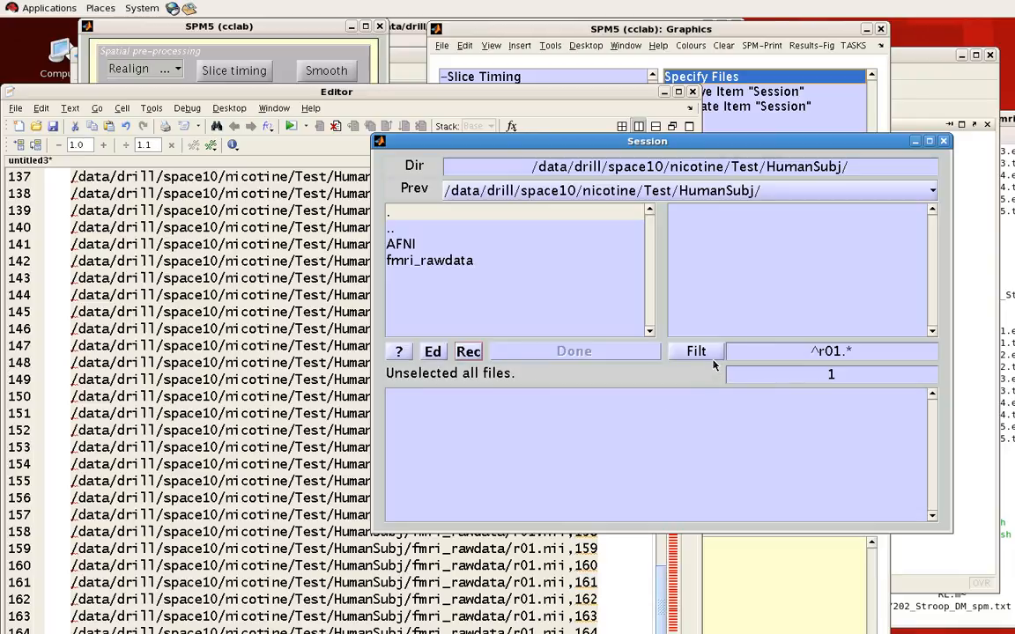